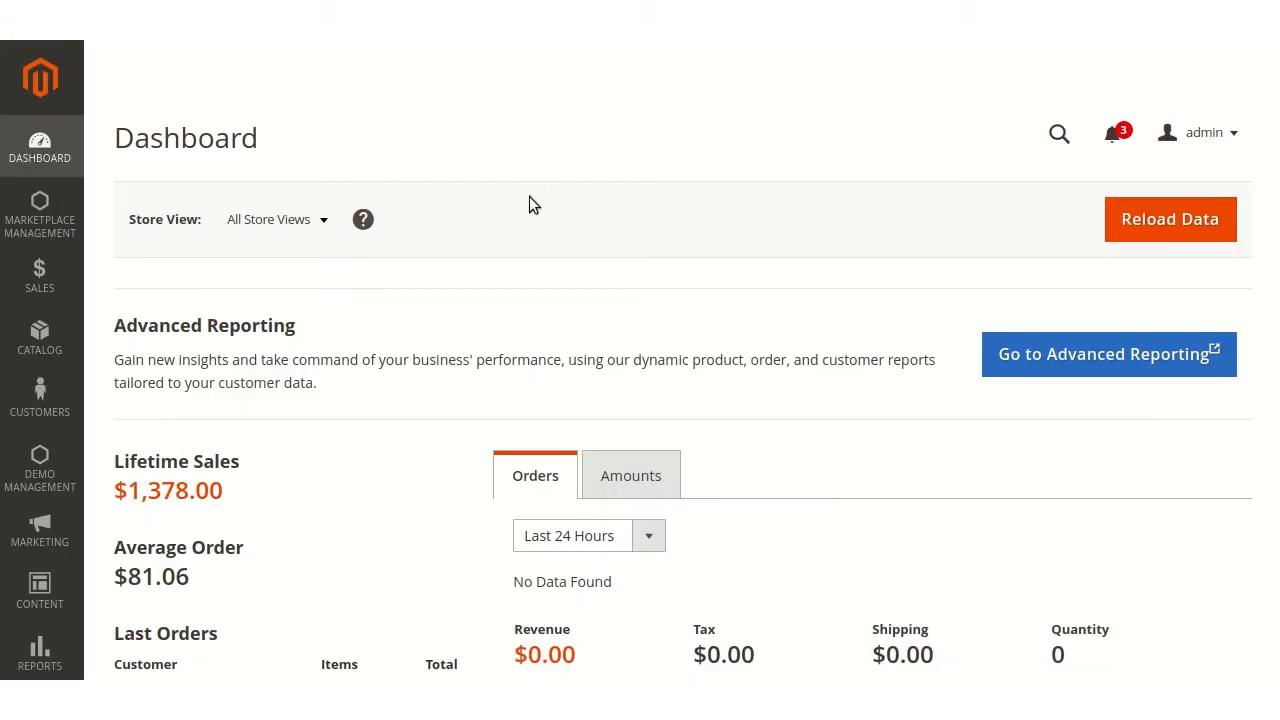
mouse_move(200, 268)
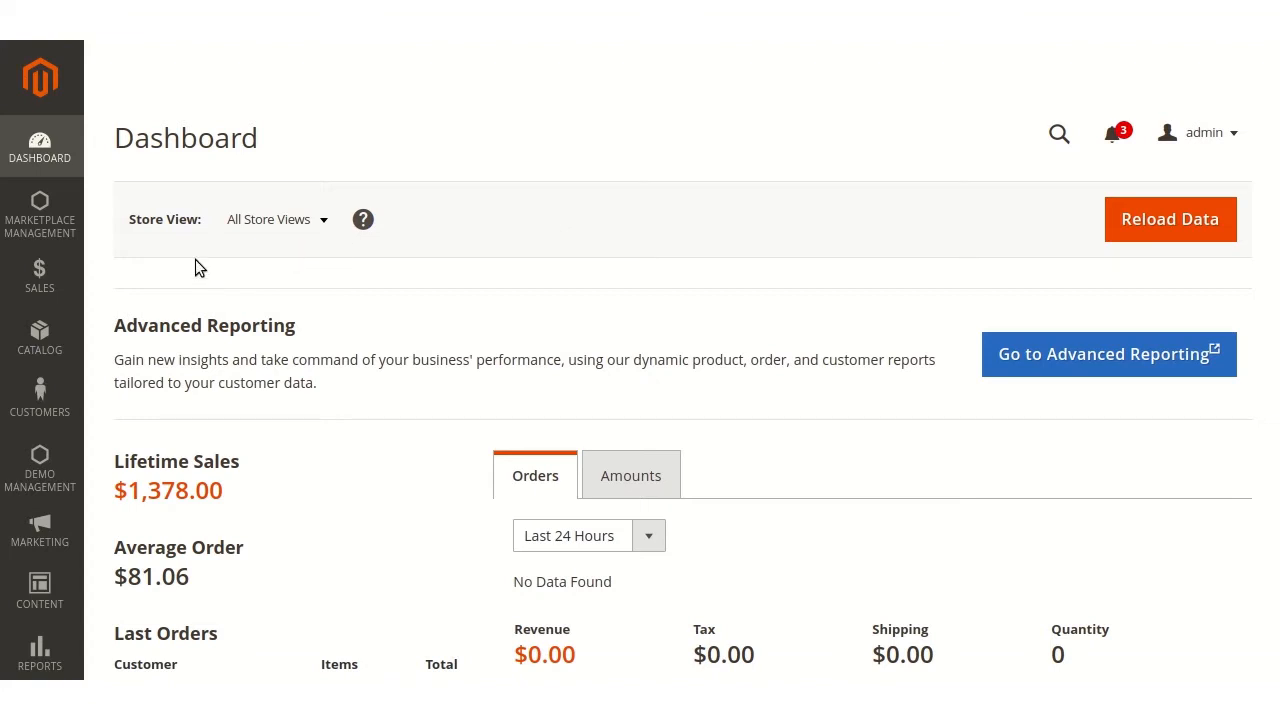
Navigate to Marketplace Management > Manage Product Label to list the existing labels
left_click(40, 212)
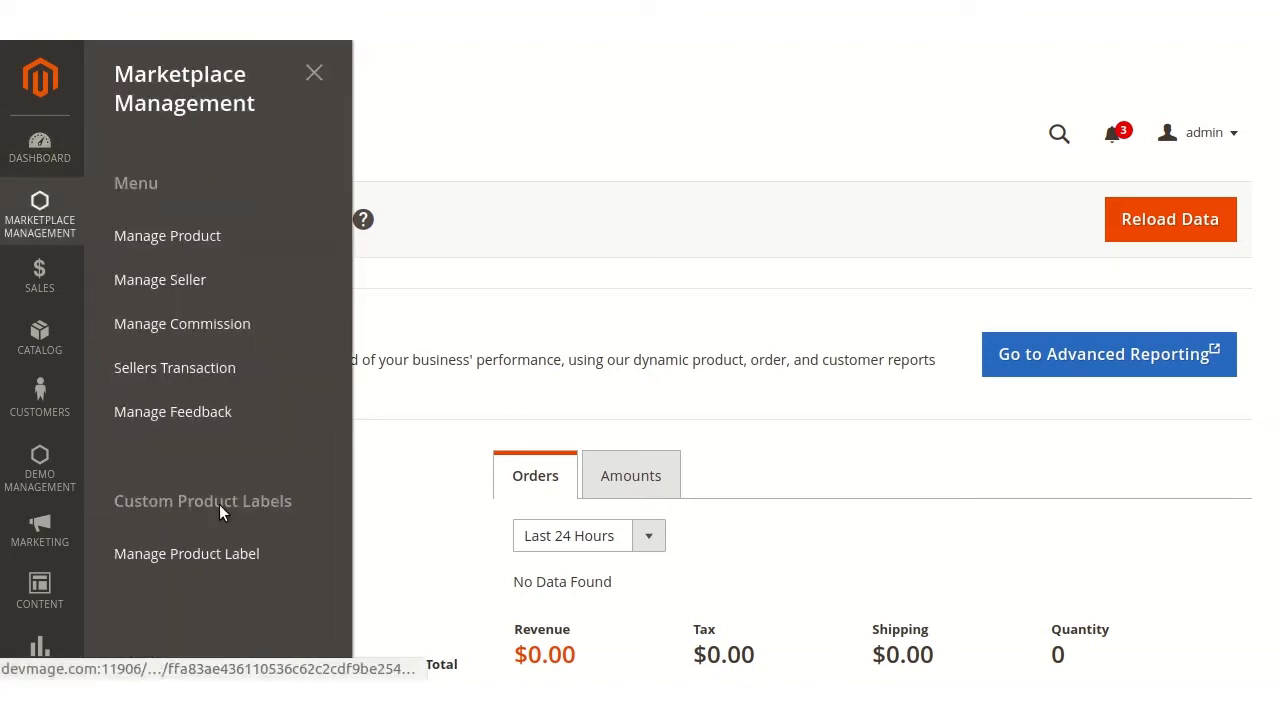
left_click(186, 552)
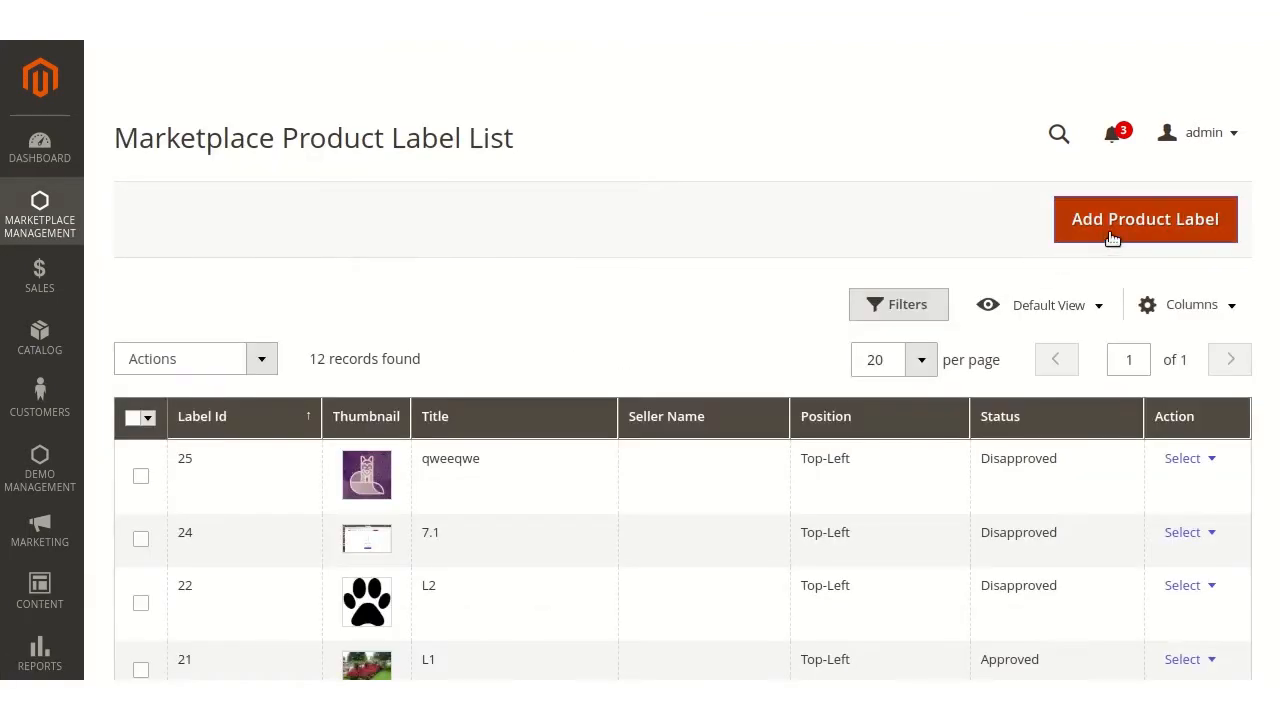
Start a new product label and title it 'new'
left_click(1144, 218)
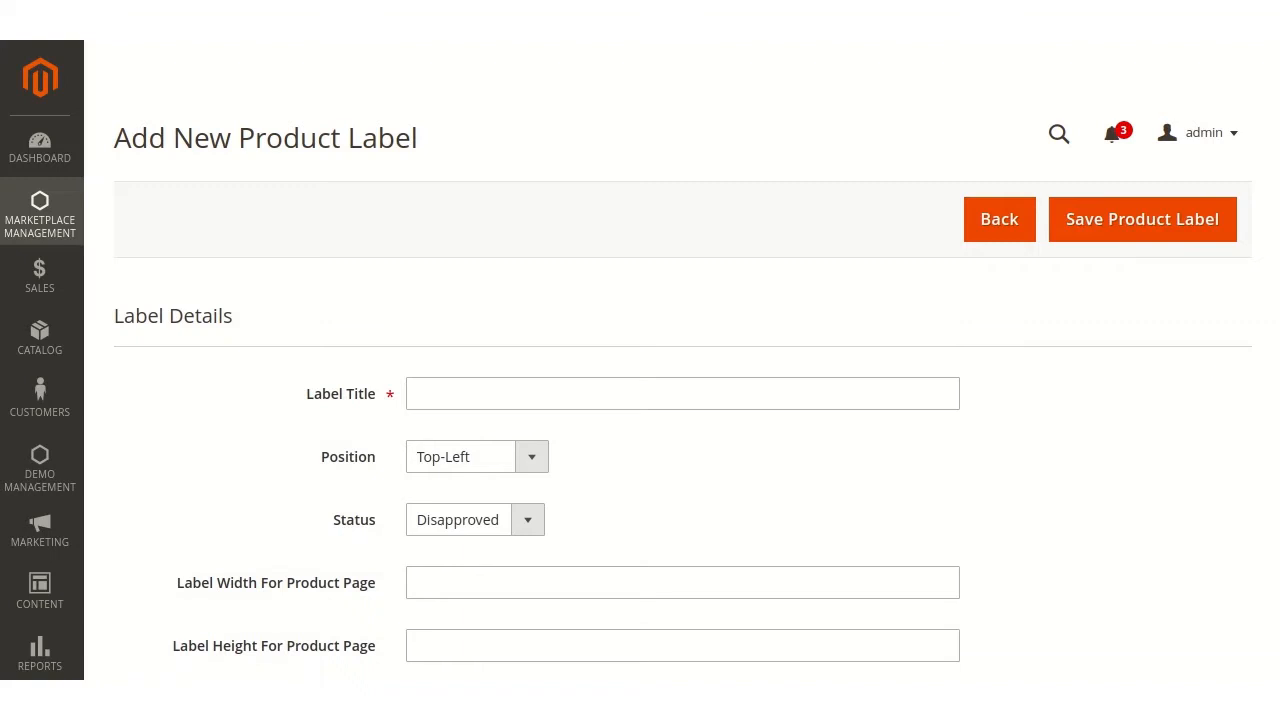
scroll("down", 3)
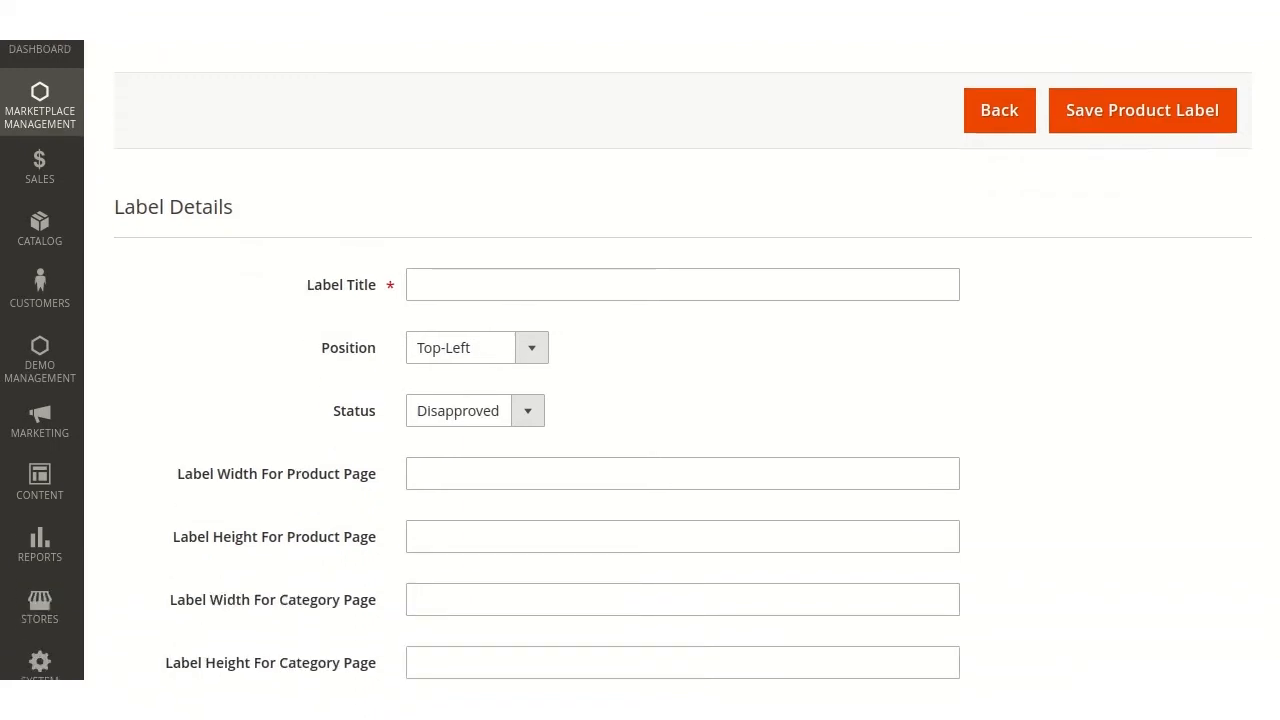
scroll("down", 3)
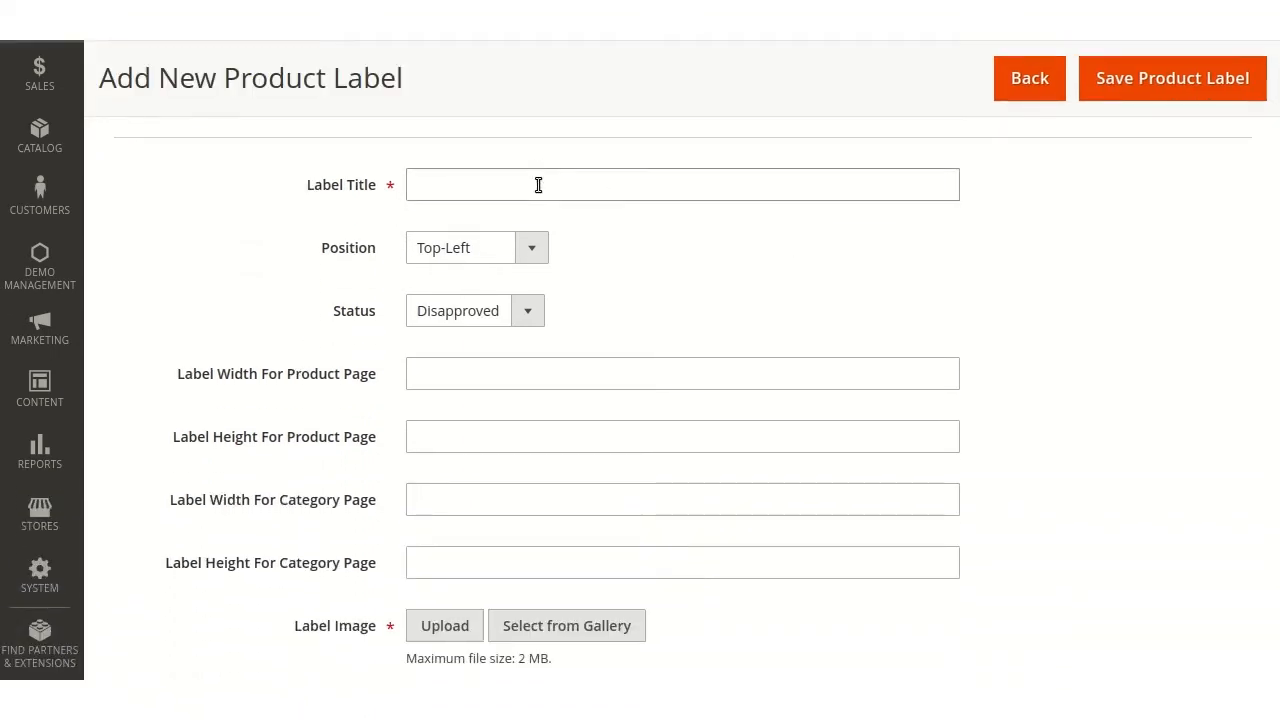
left_click(538, 184)
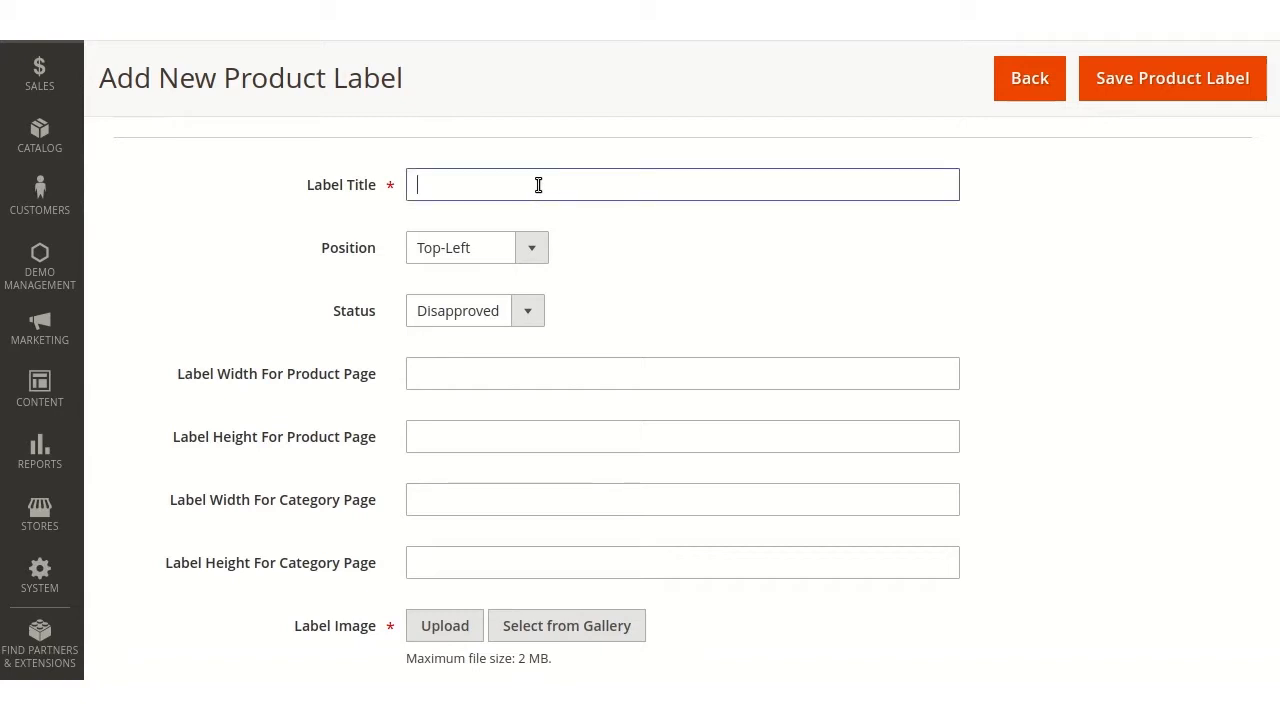
type("new")
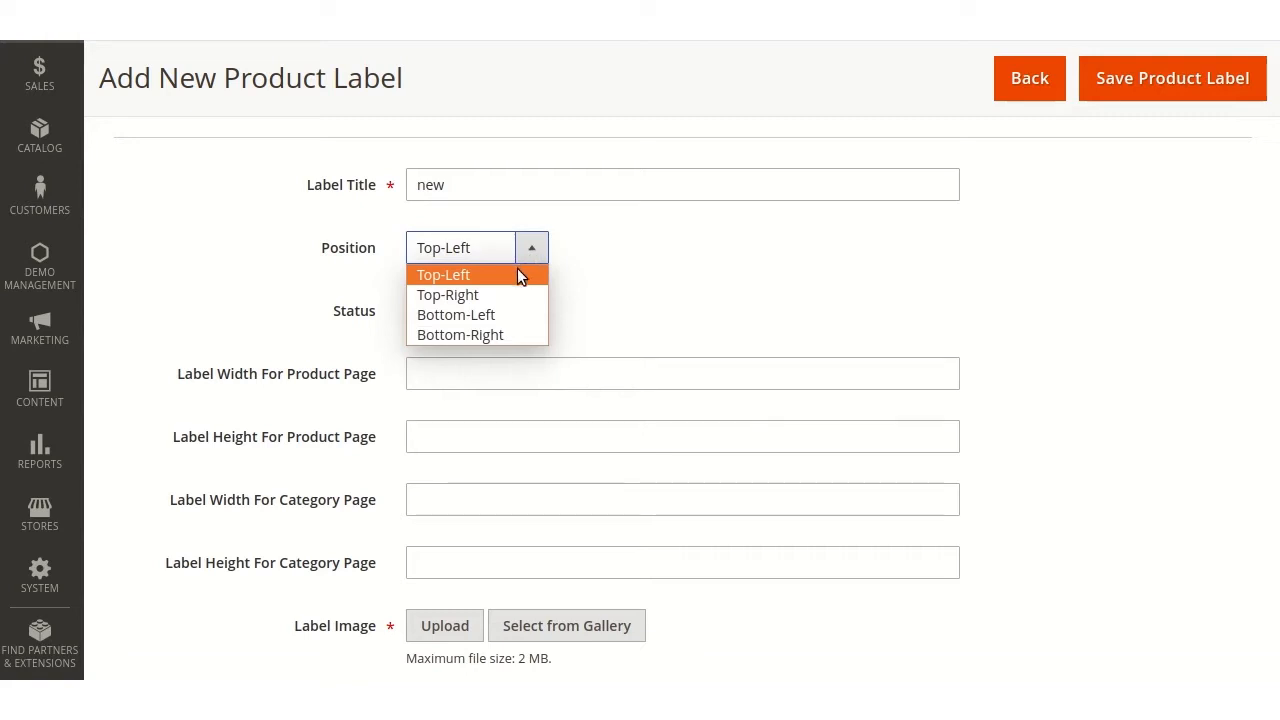
mouse_move(446, 278)
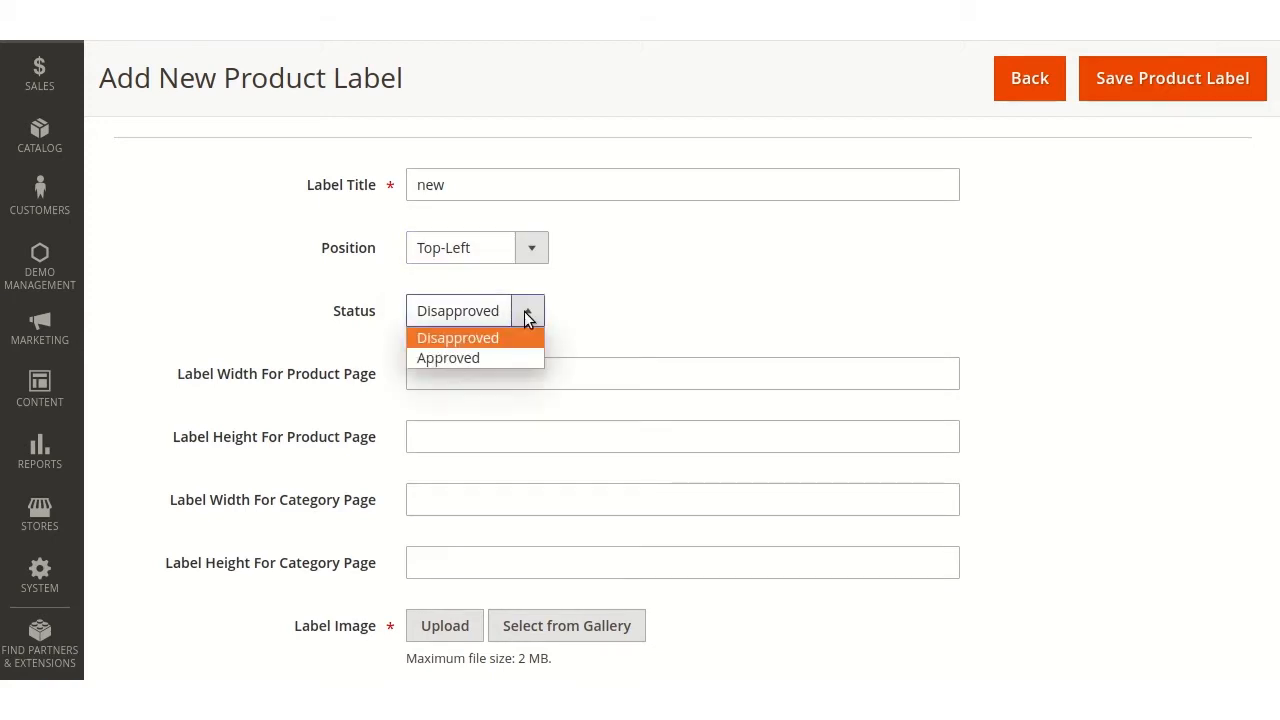
mouse_move(510, 344)
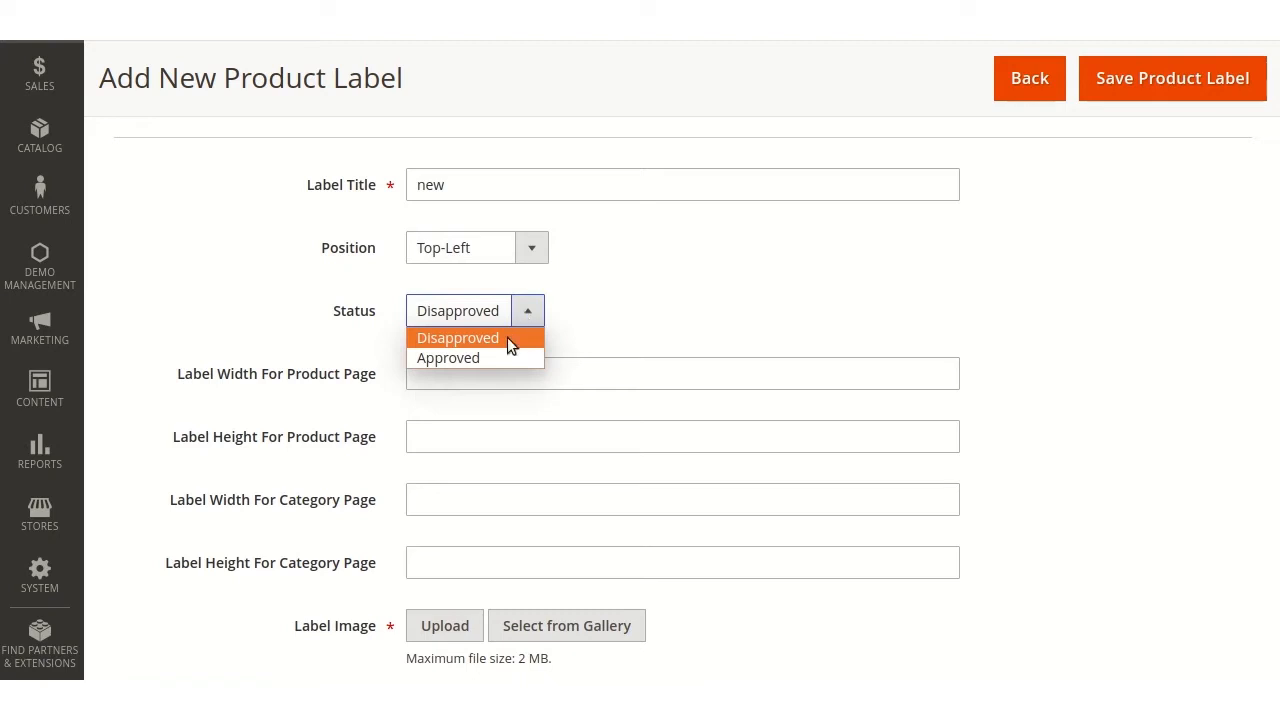
Set the label status to Approved and enter 20 for the width and height fields
left_click(448, 356)
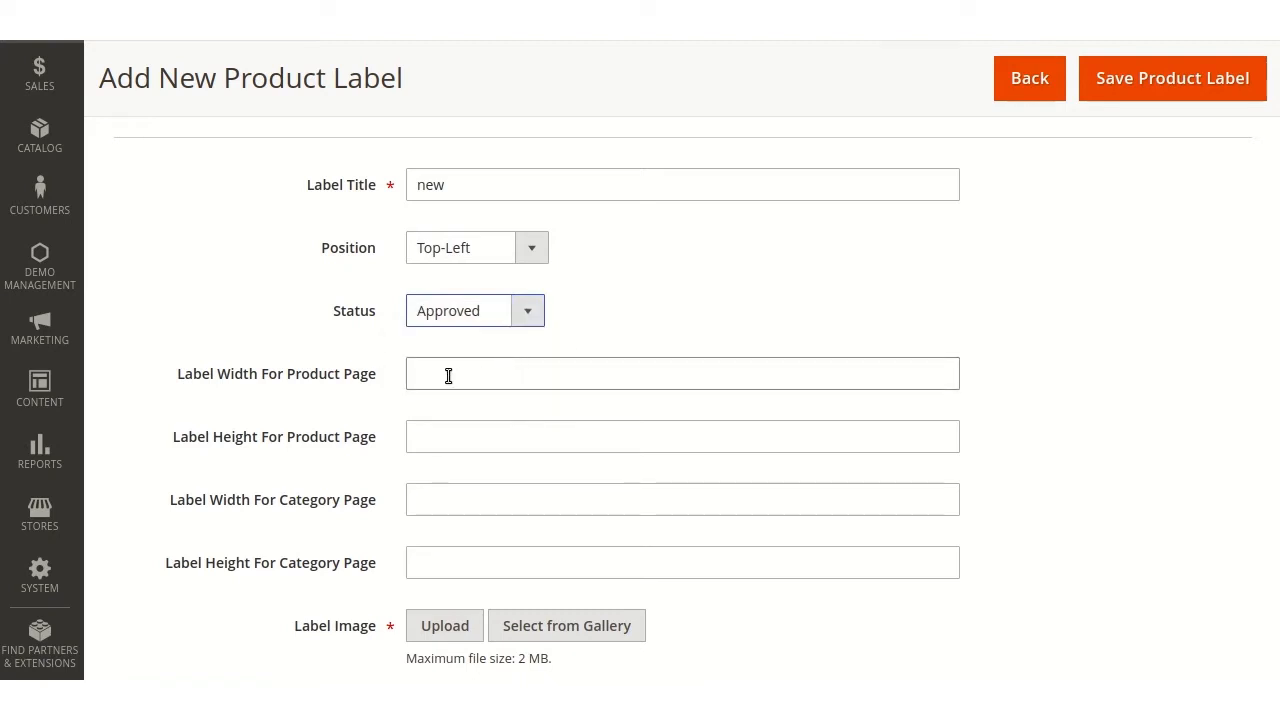
type("20")
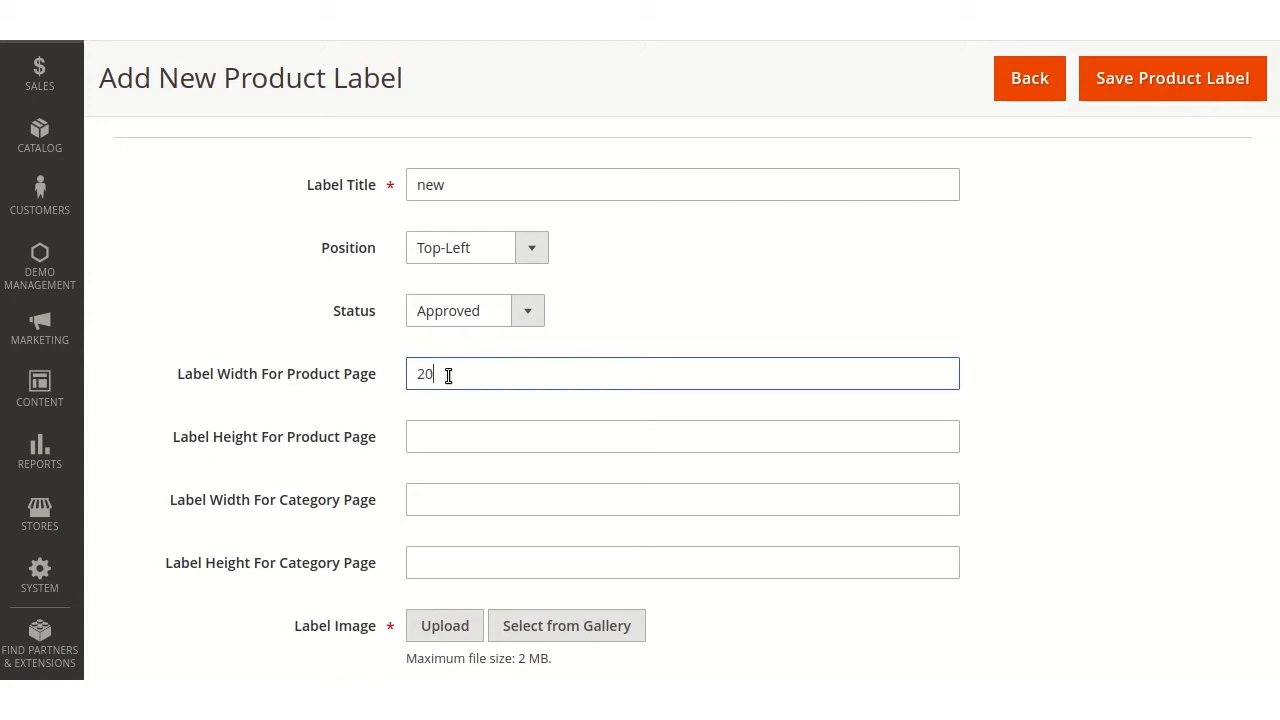
type("20")
left_click(682, 564)
type("2")
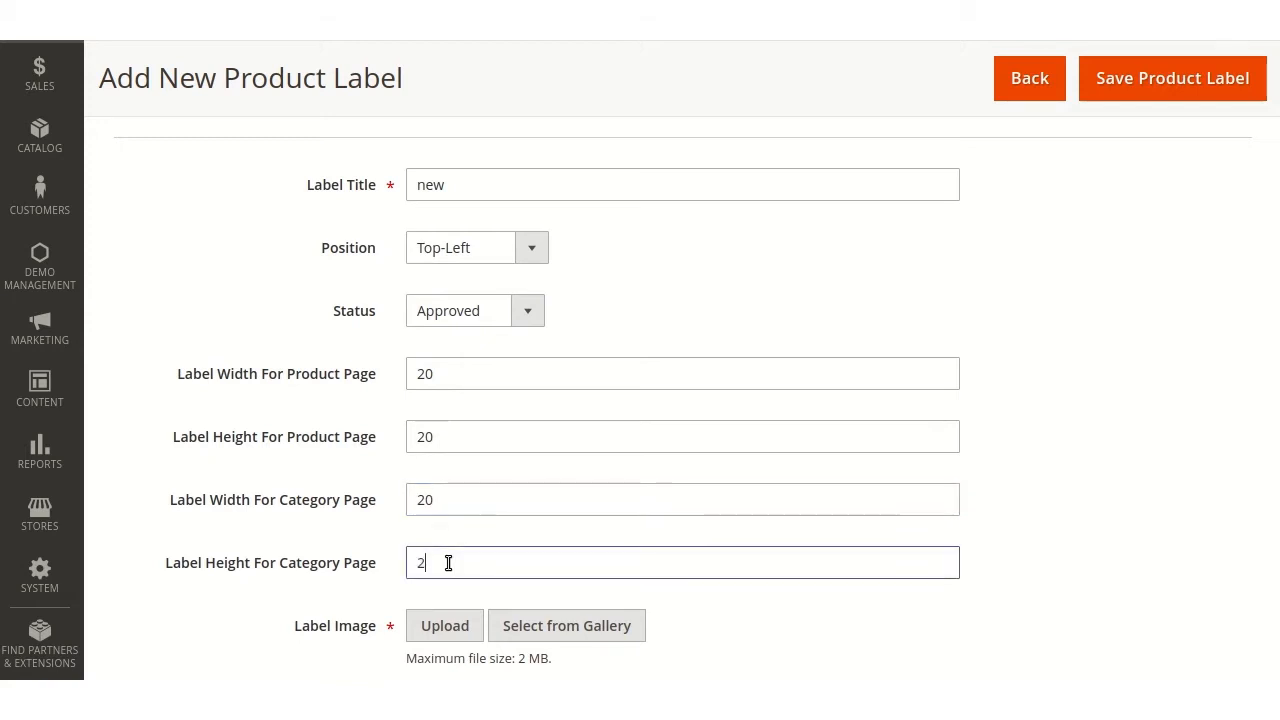
type("0")
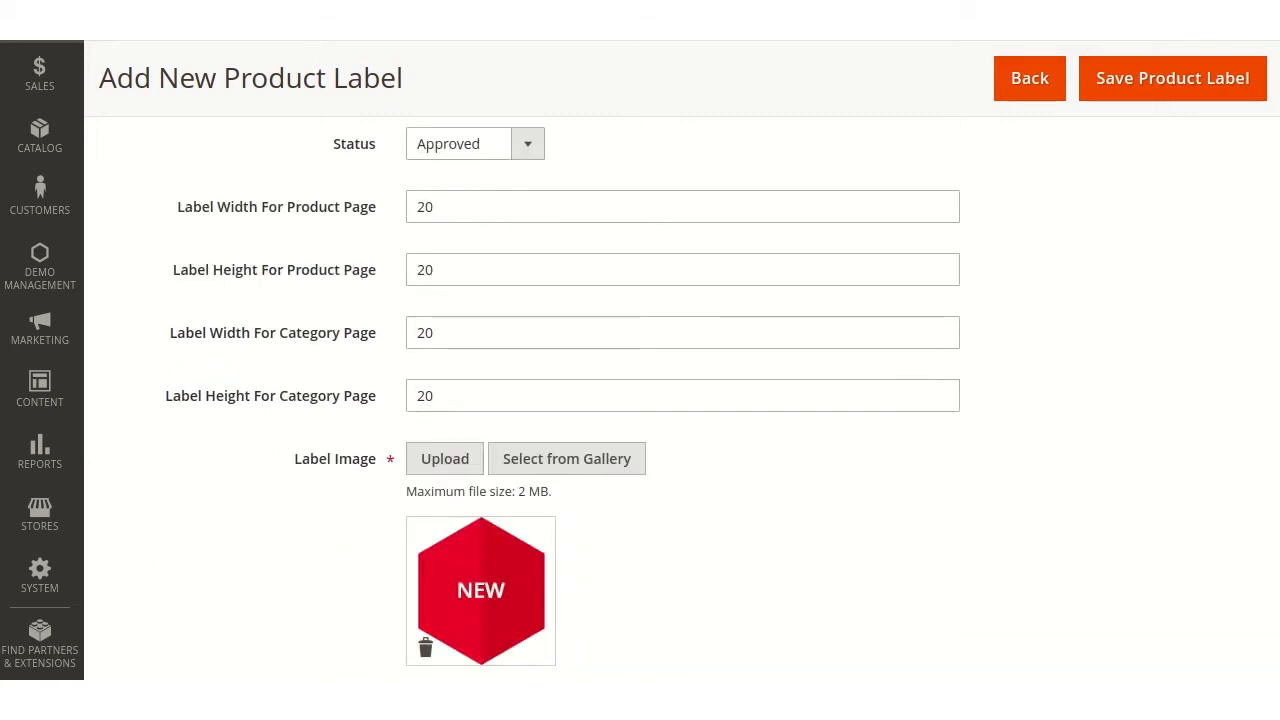
mouse_move(1120, 252)
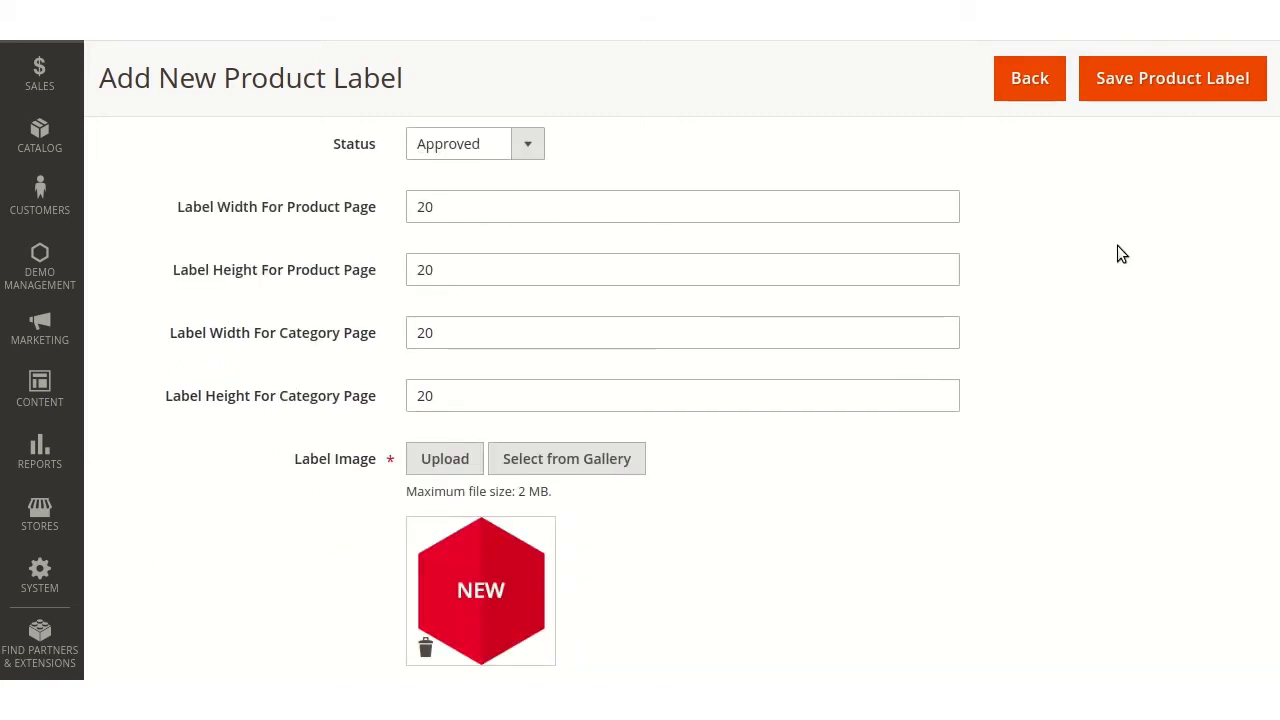
Save the new product label with the red NEW image
left_click(1172, 78)
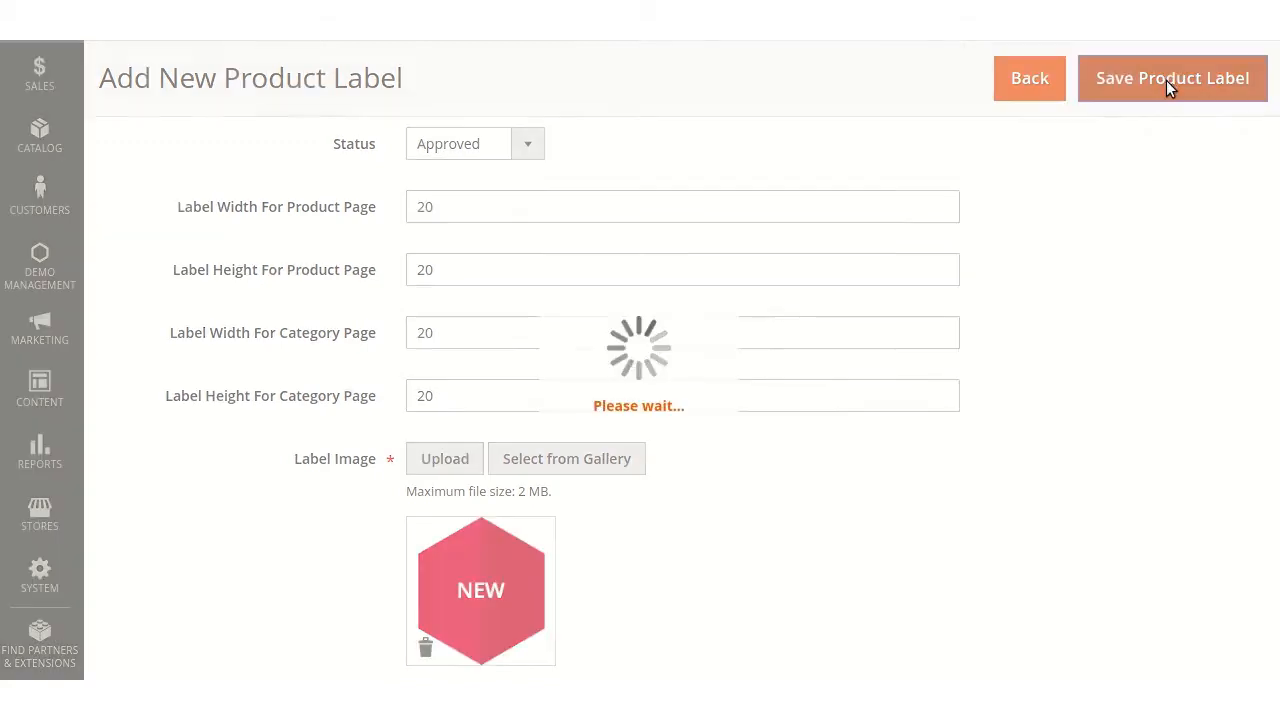
left_click(1172, 78)
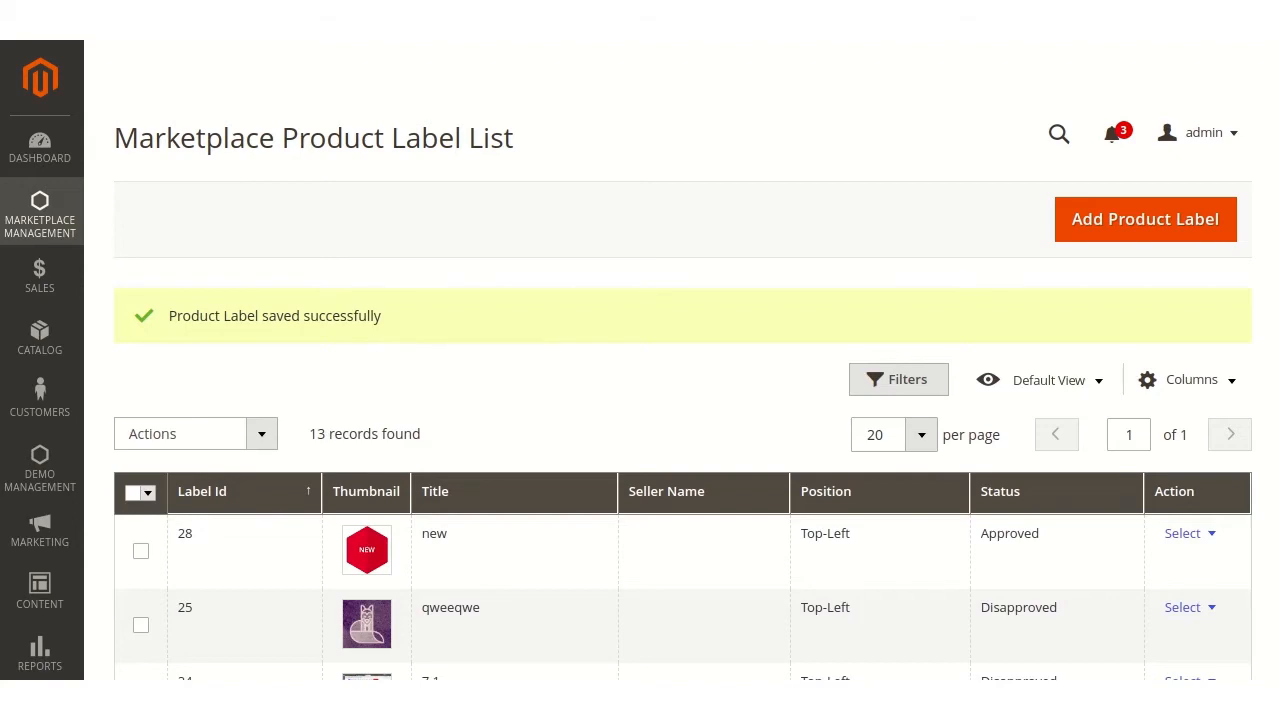
Review the saved label list, then head to the Stores section
scroll("down", 3)
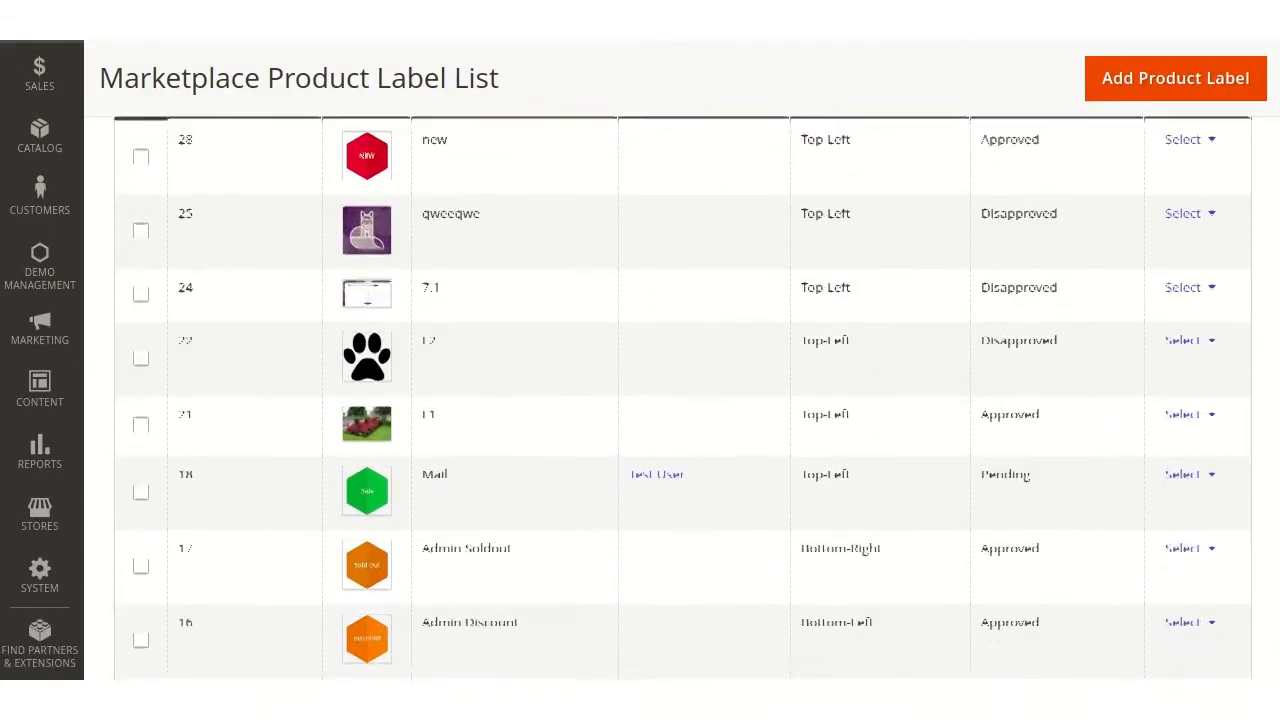
scroll("down", 3)
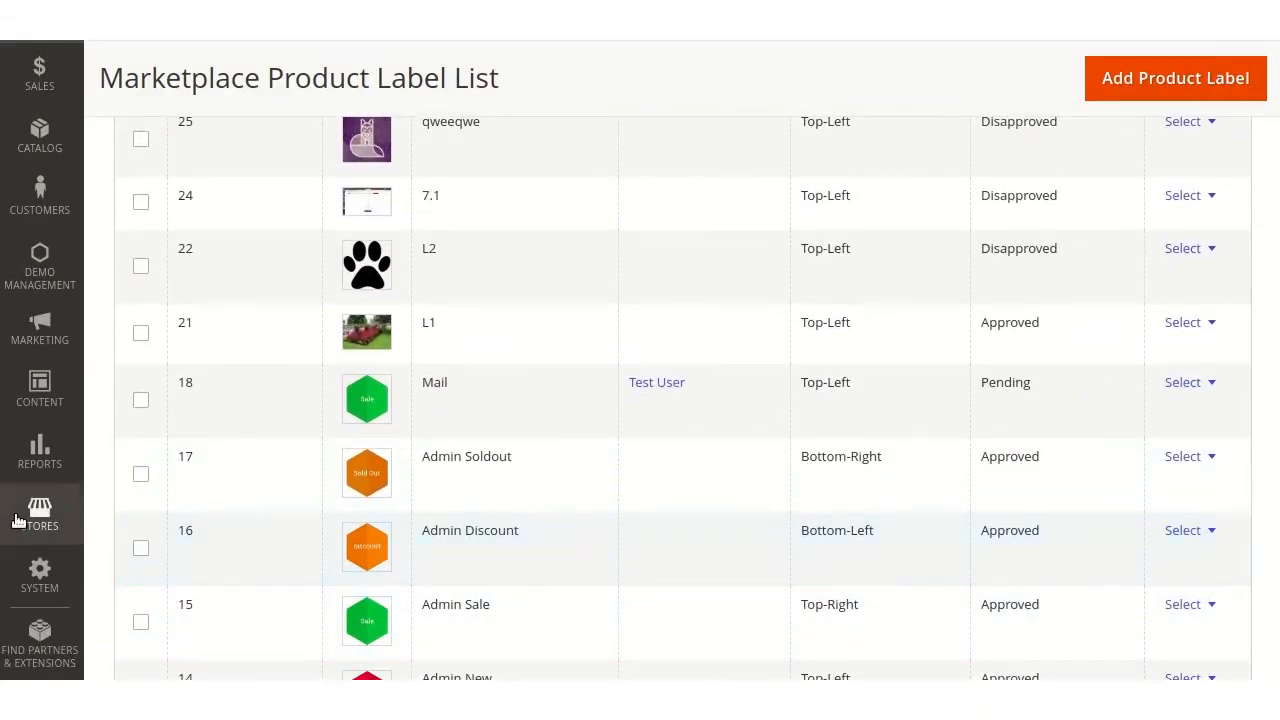
left_click(40, 512)
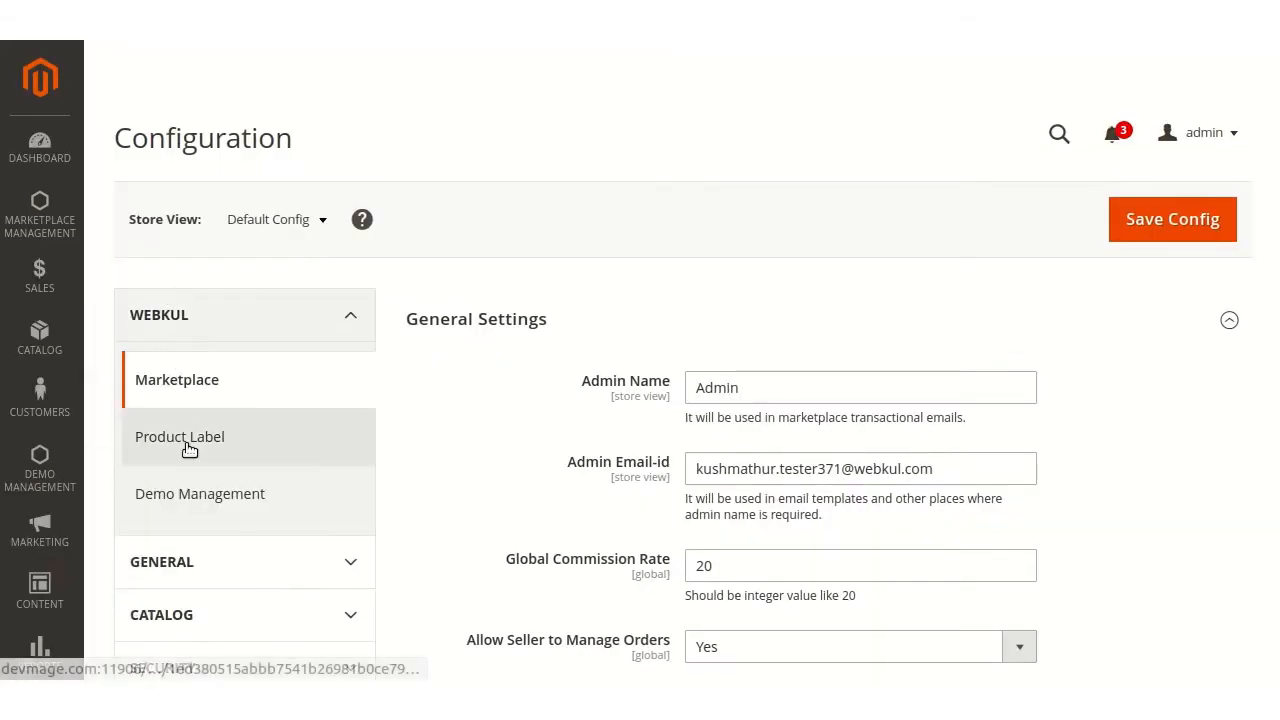
In Product Label configuration, set Allow Seller To Manage Label Dimensions to Yes and save
left_click(180, 436)
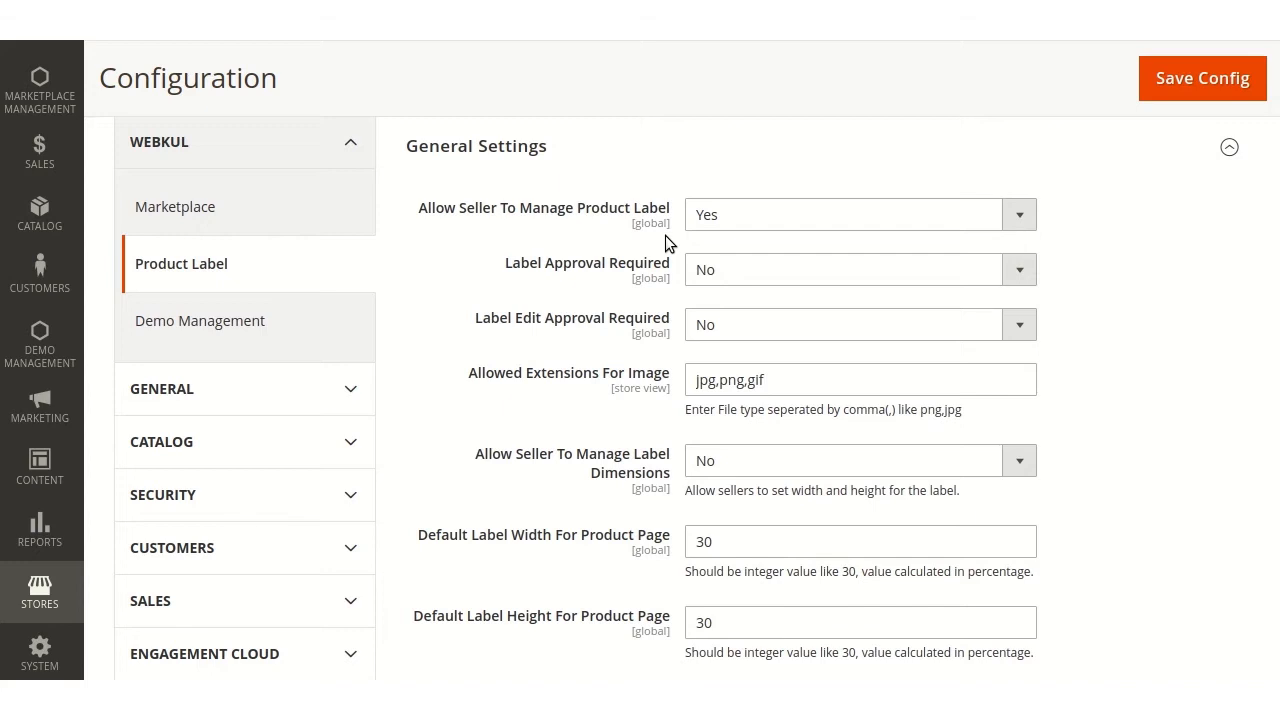
mouse_move(668, 326)
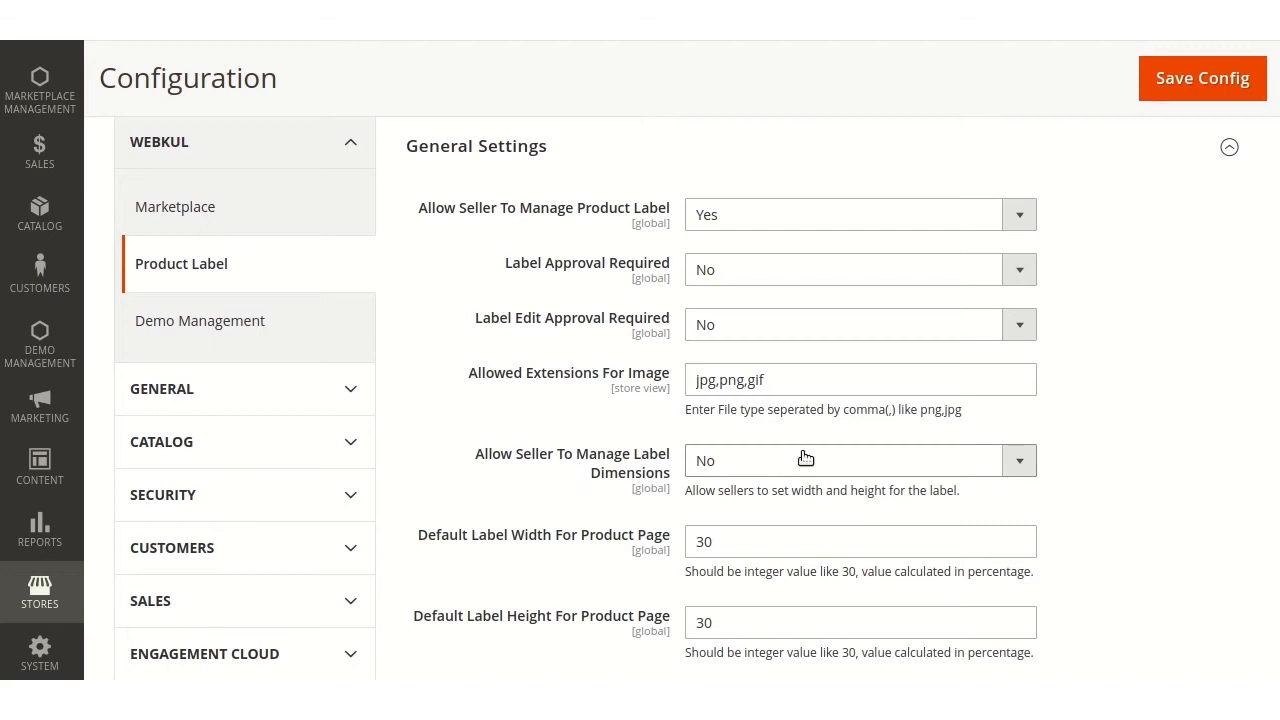
left_click(844, 460)
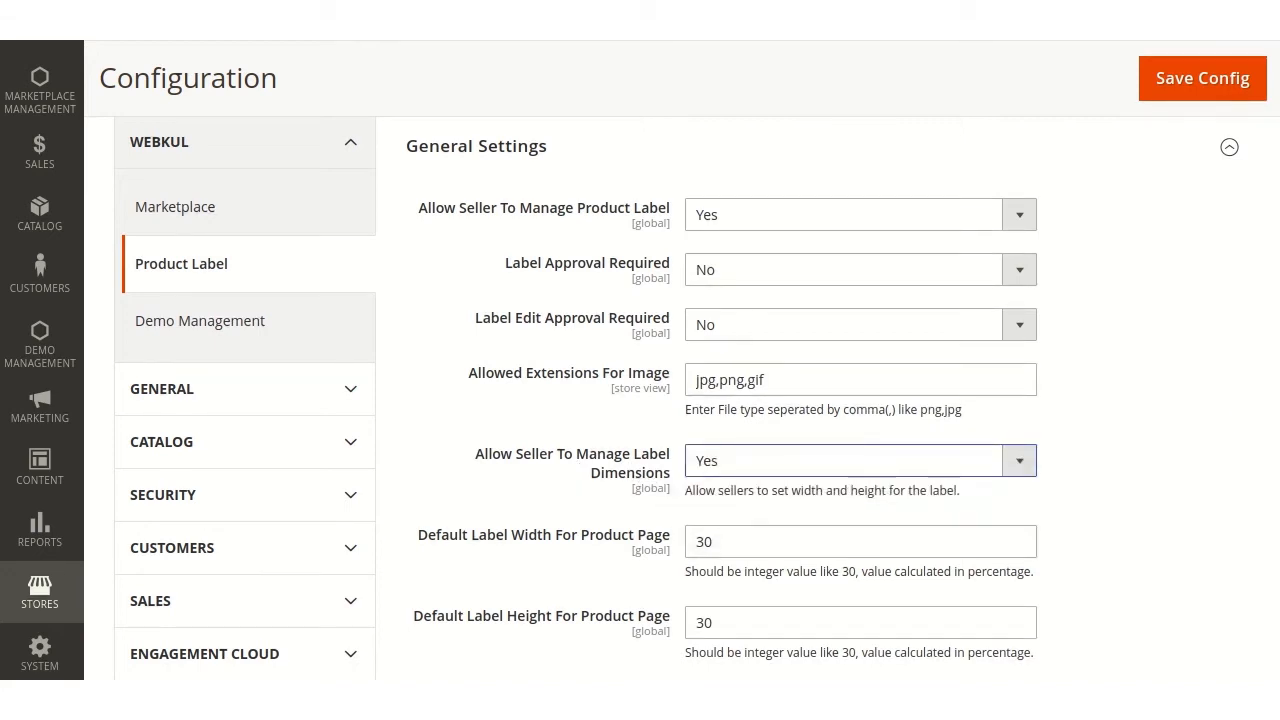
scroll("down", 3)
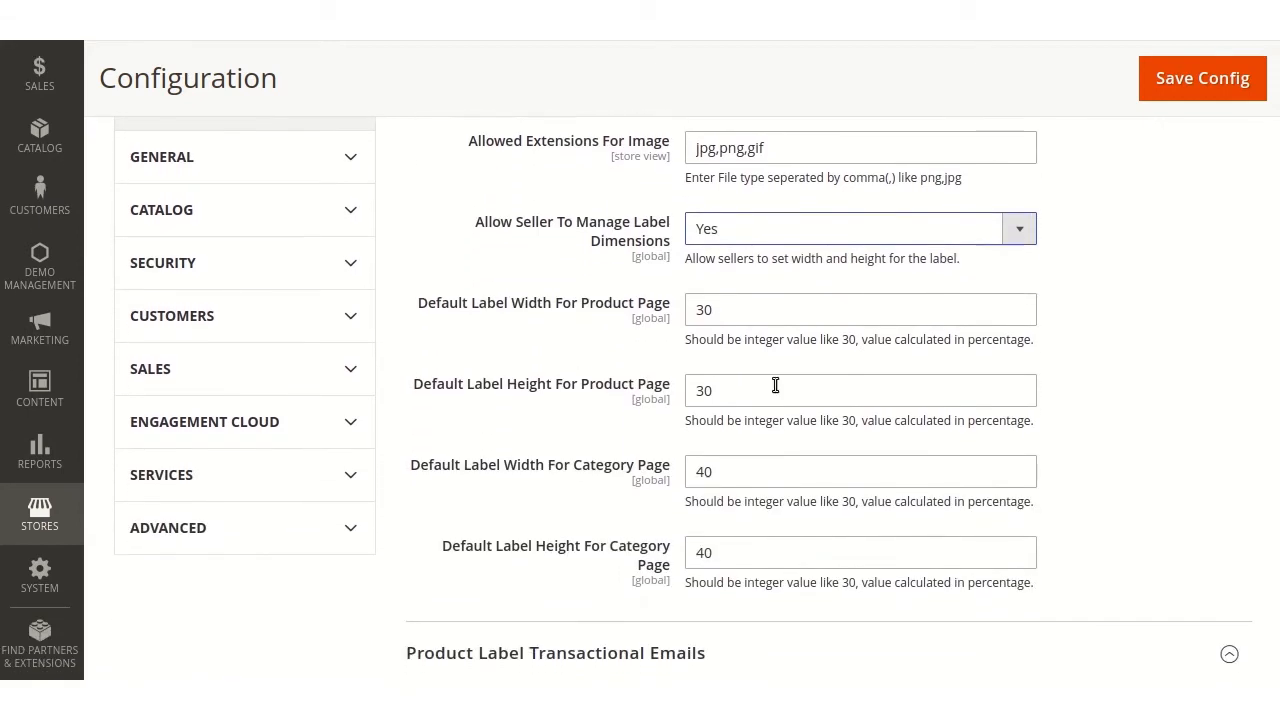
mouse_move(500, 422)
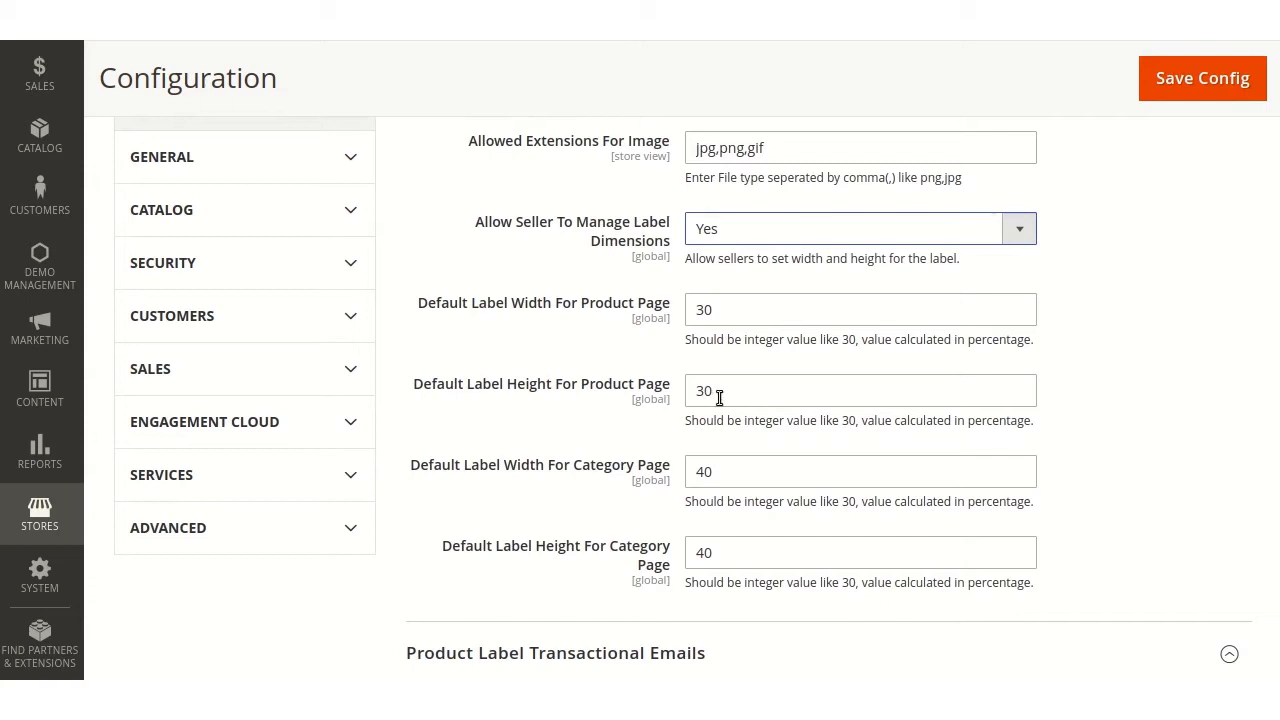
mouse_move(646, 486)
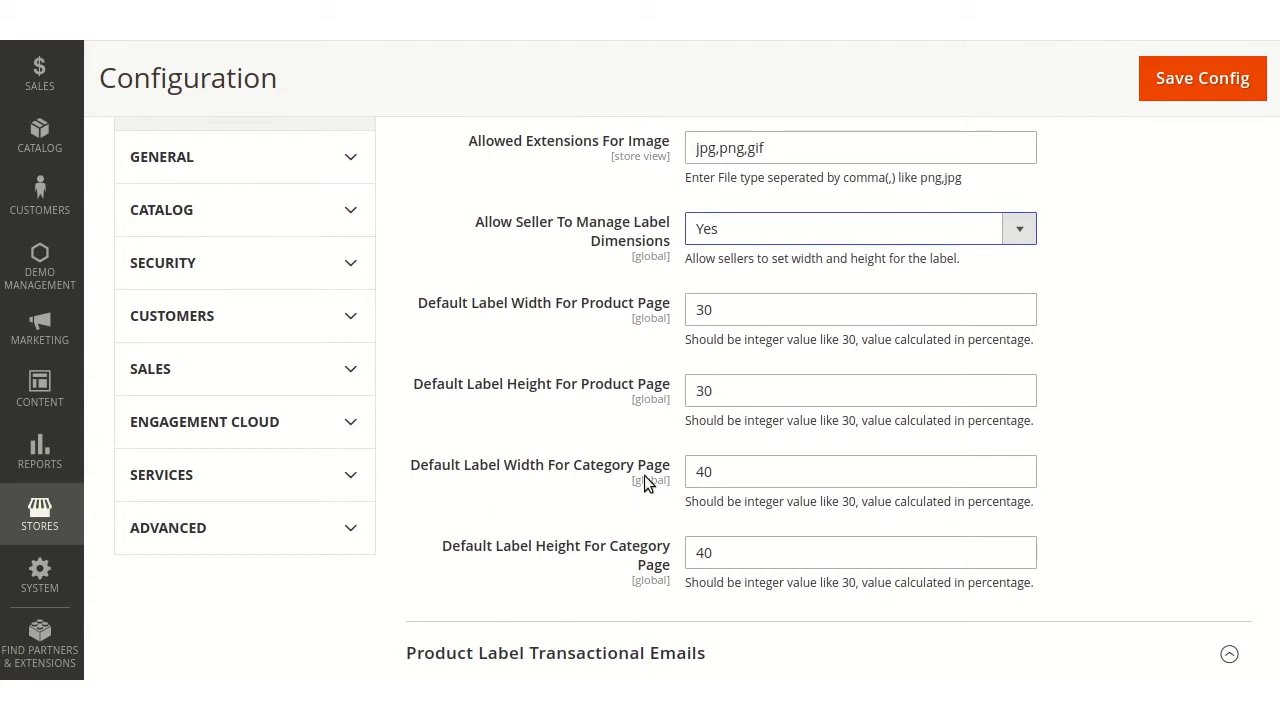
mouse_move(652, 566)
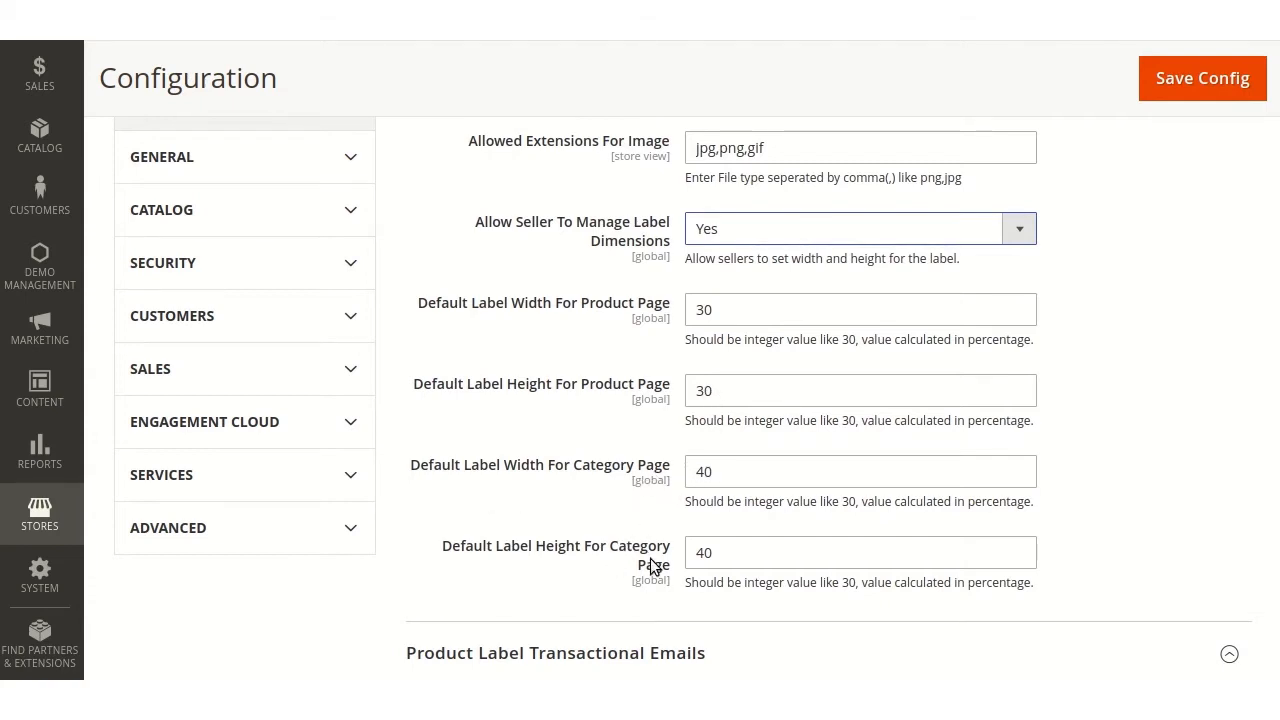
mouse_move(1144, 112)
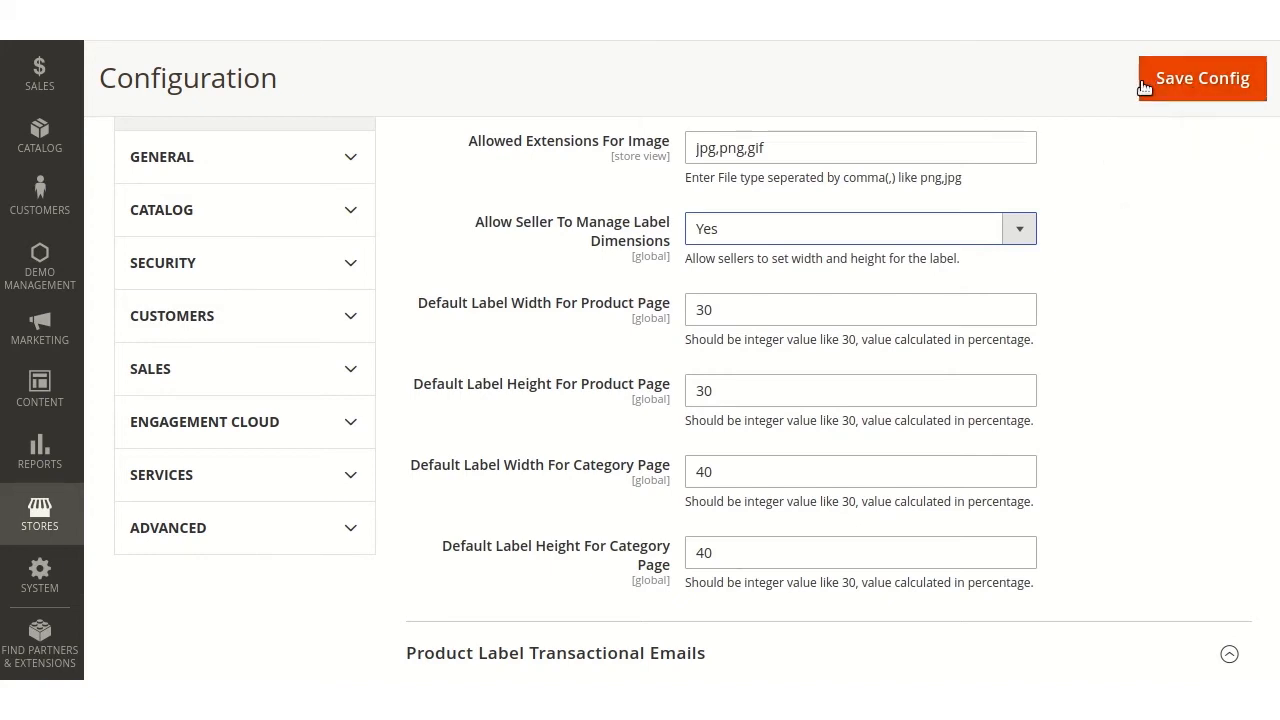
left_click(1204, 62)
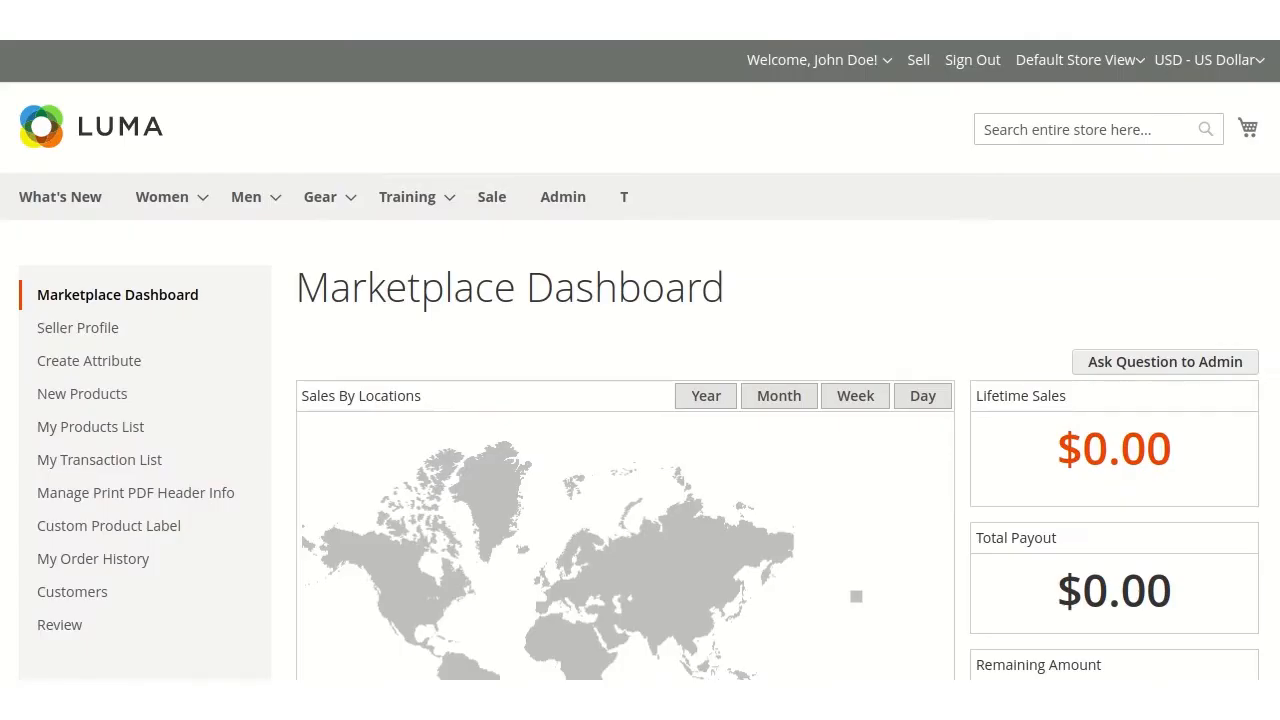
From the seller dashboard, start adding a new custom product label
left_click(108, 524)
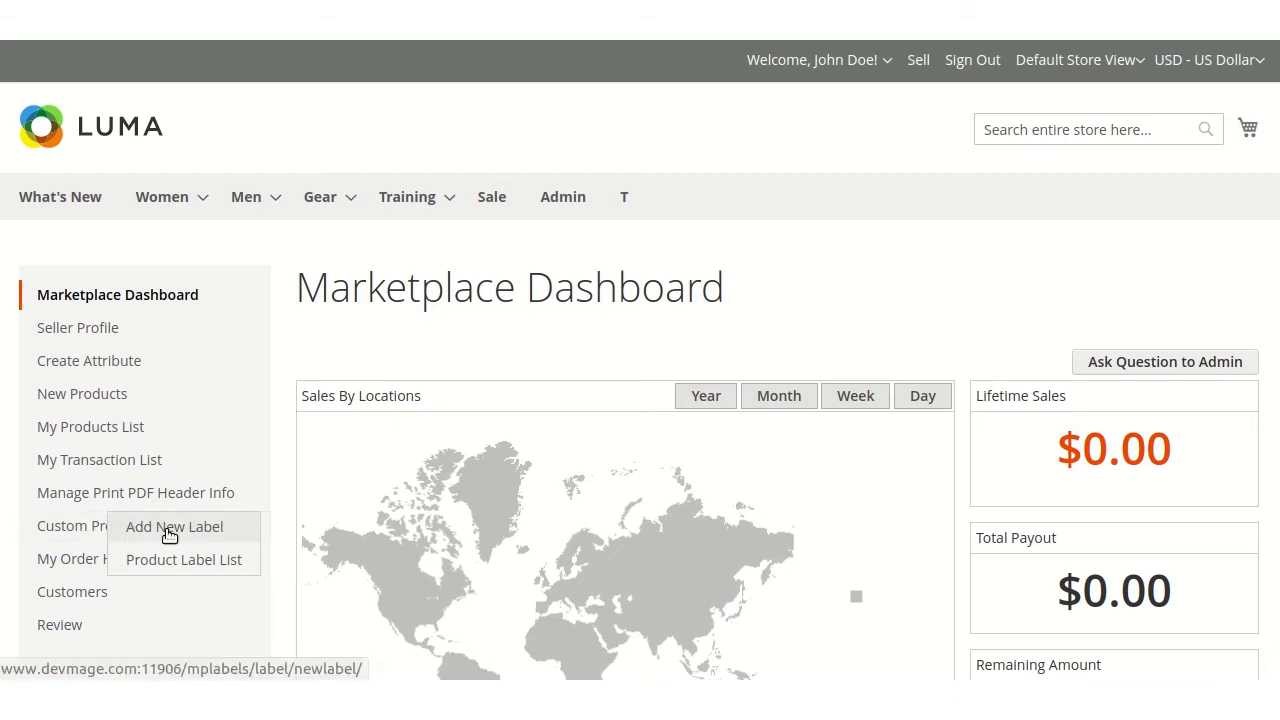
left_click(174, 528)
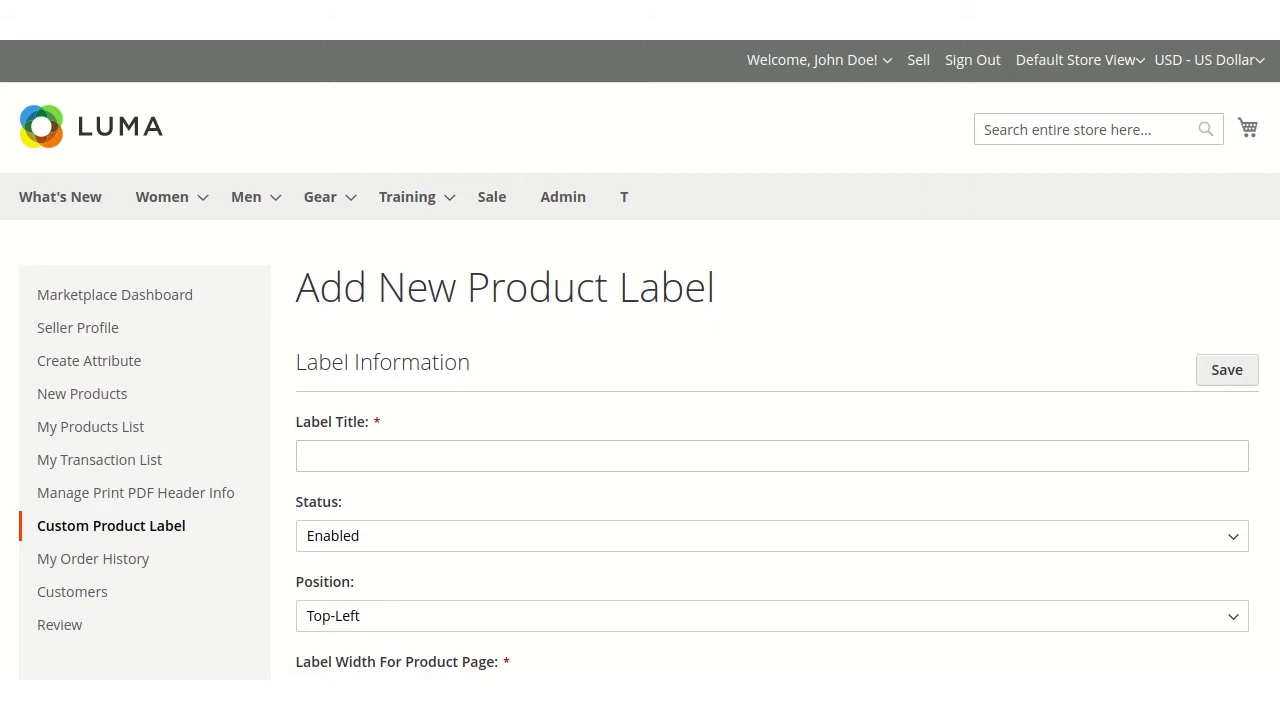
Create the seller label 'new', enabled at Top-Left with label.png, and save it
scroll("down", 3)
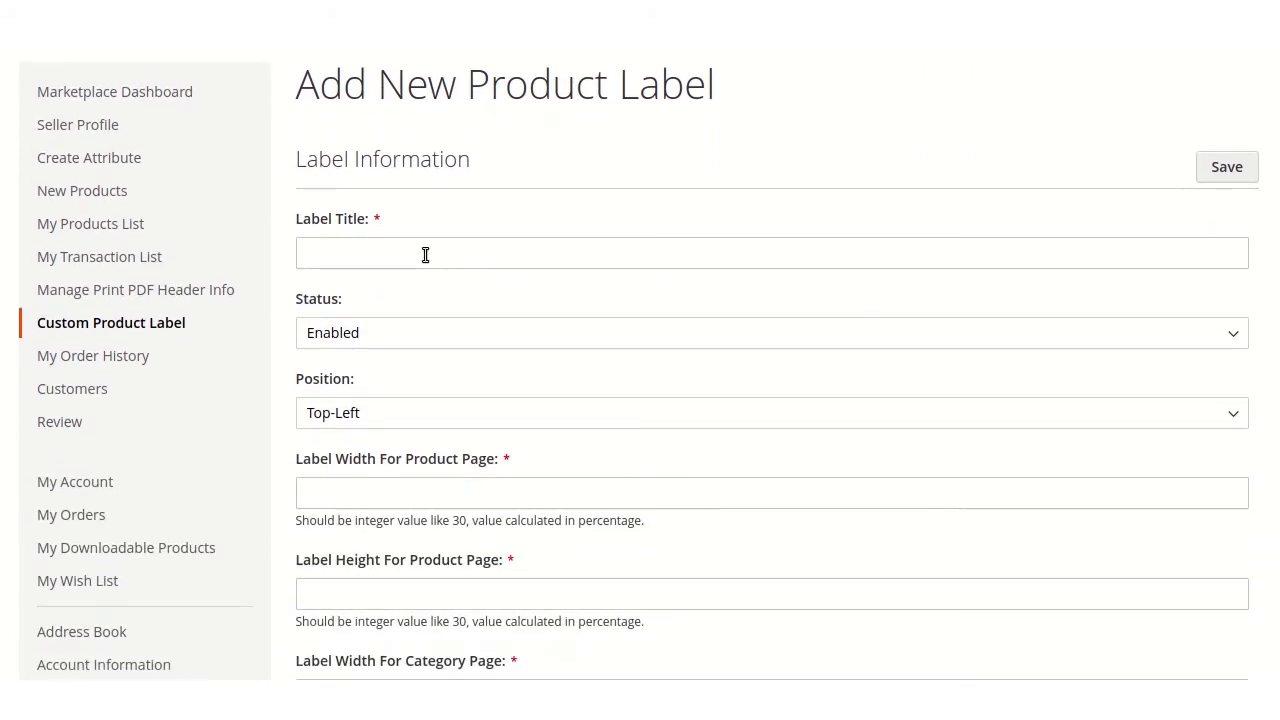
left_click(424, 252)
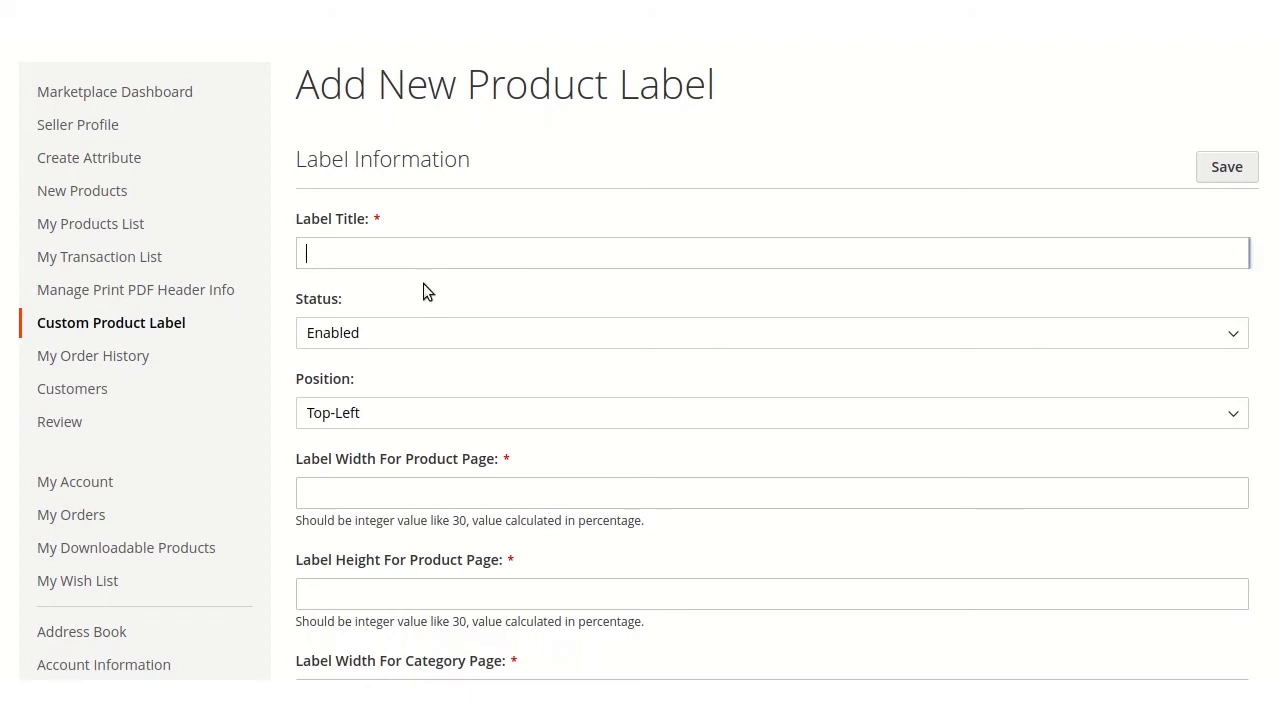
mouse_move(496, 500)
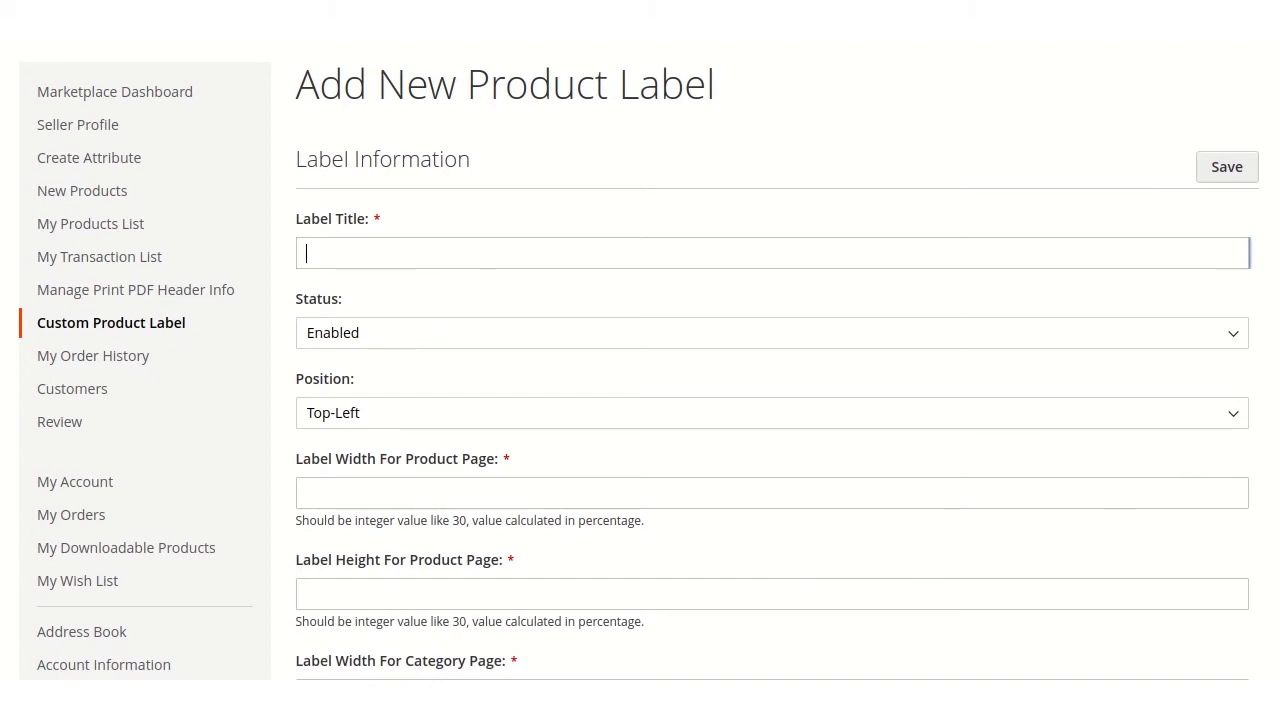
scroll("down", 3)
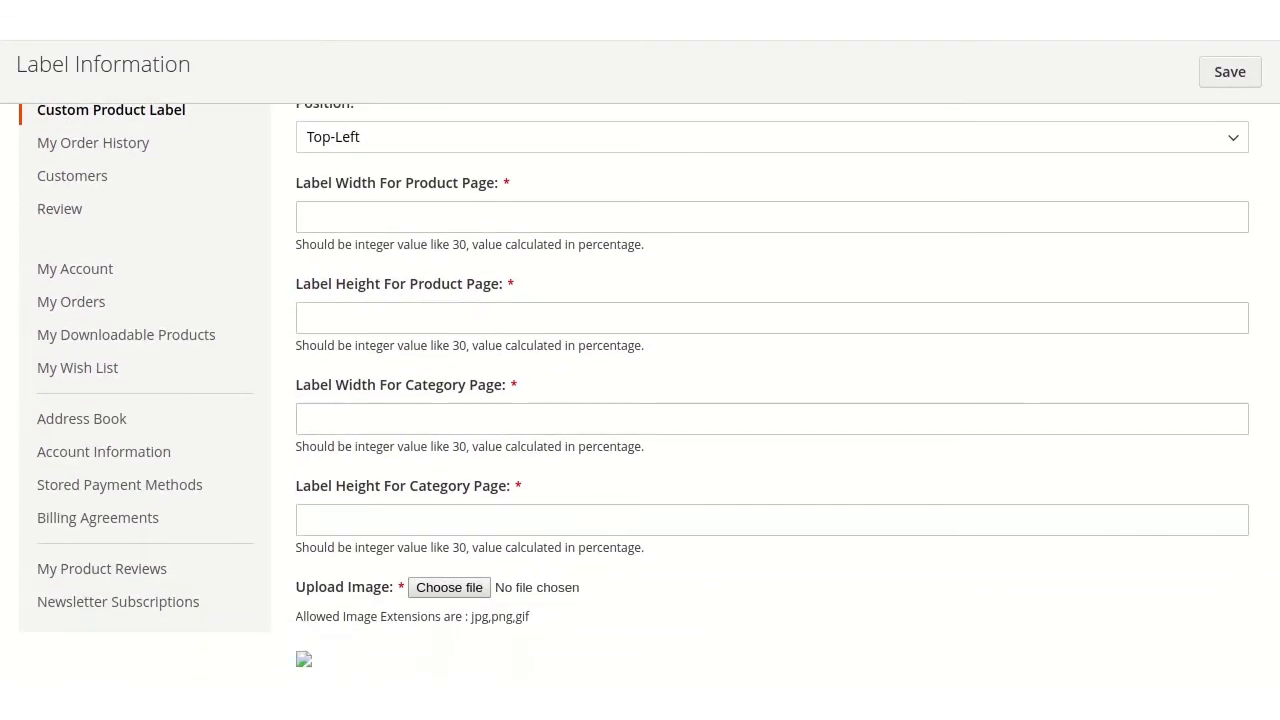
scroll("down", 3)
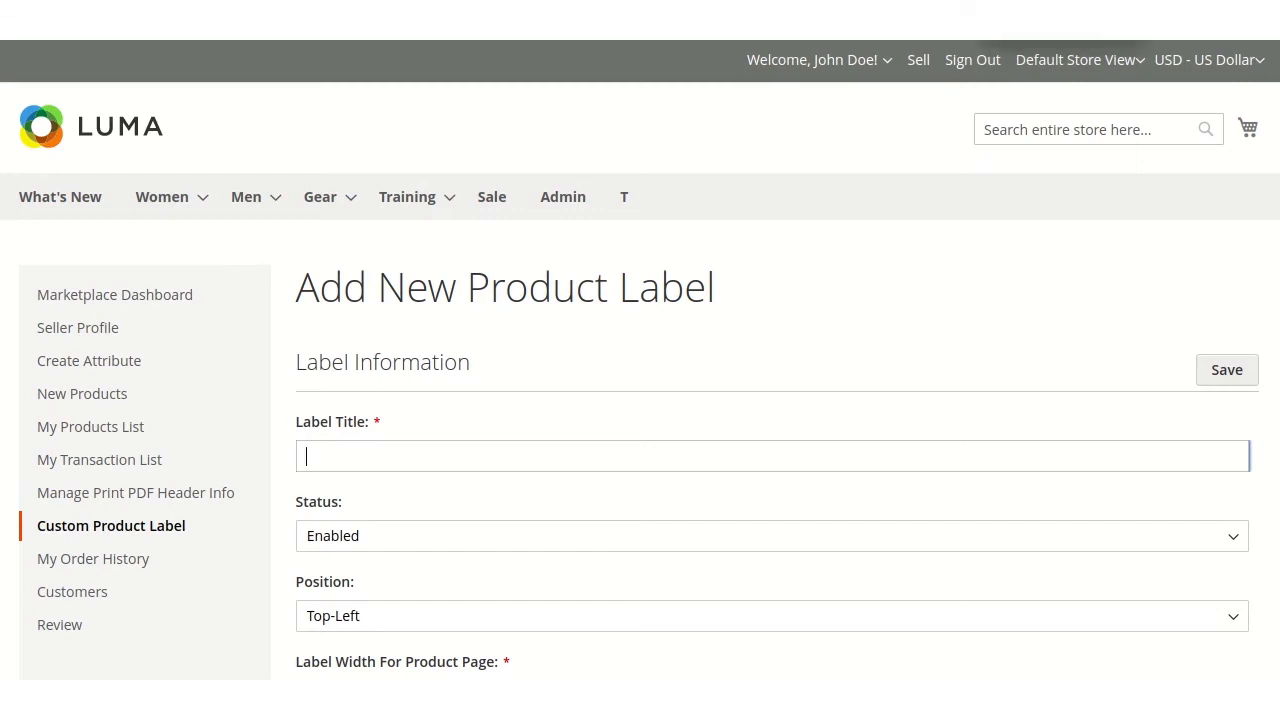
scroll("down", 3)
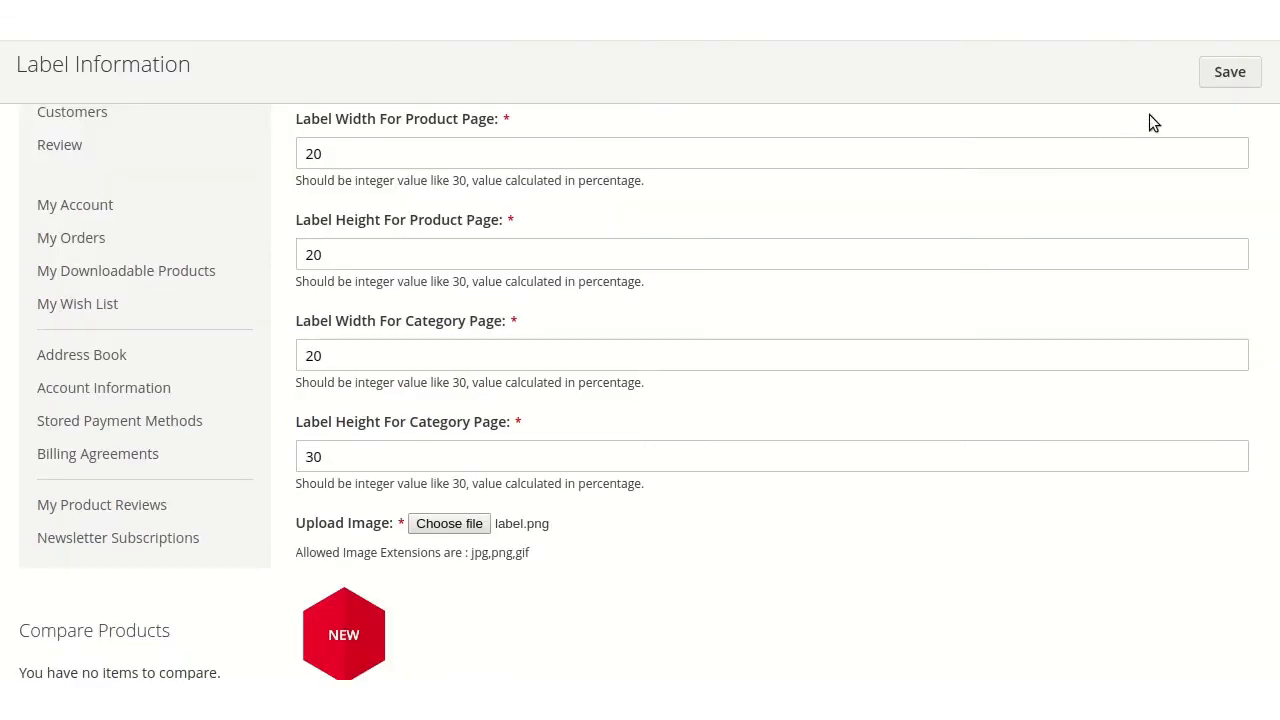
left_click(1230, 72)
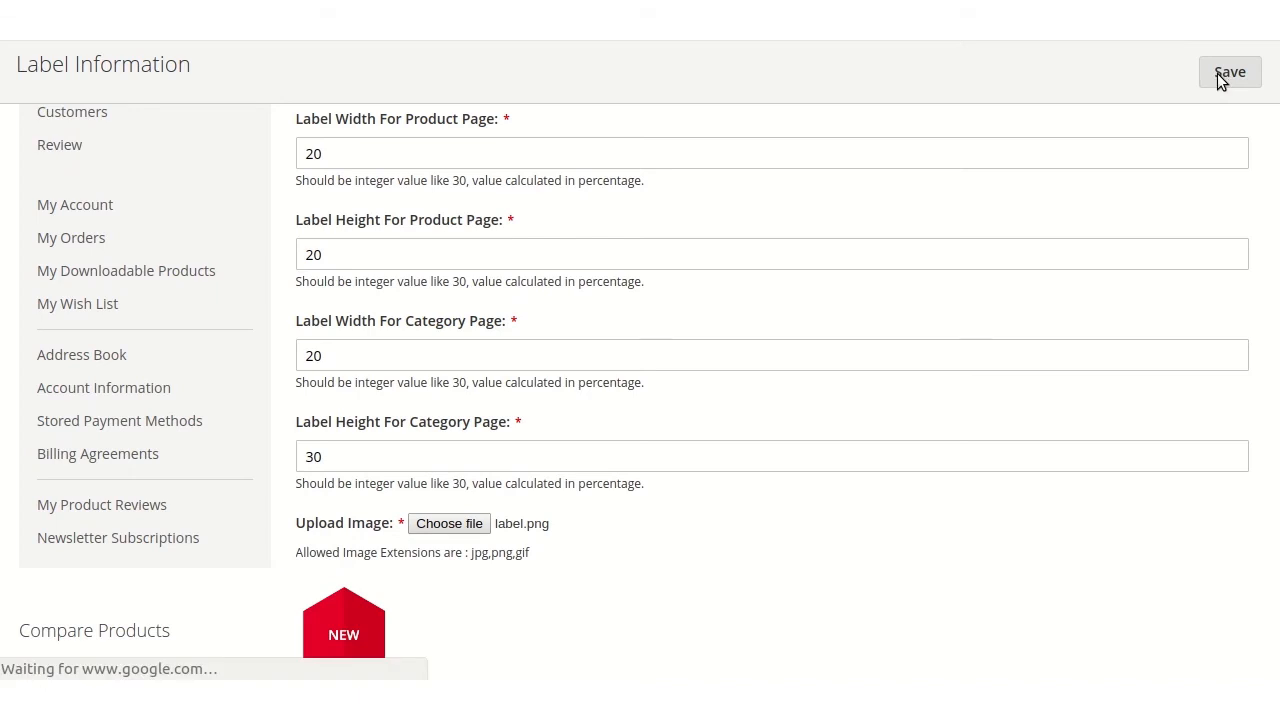
left_click(1230, 72)
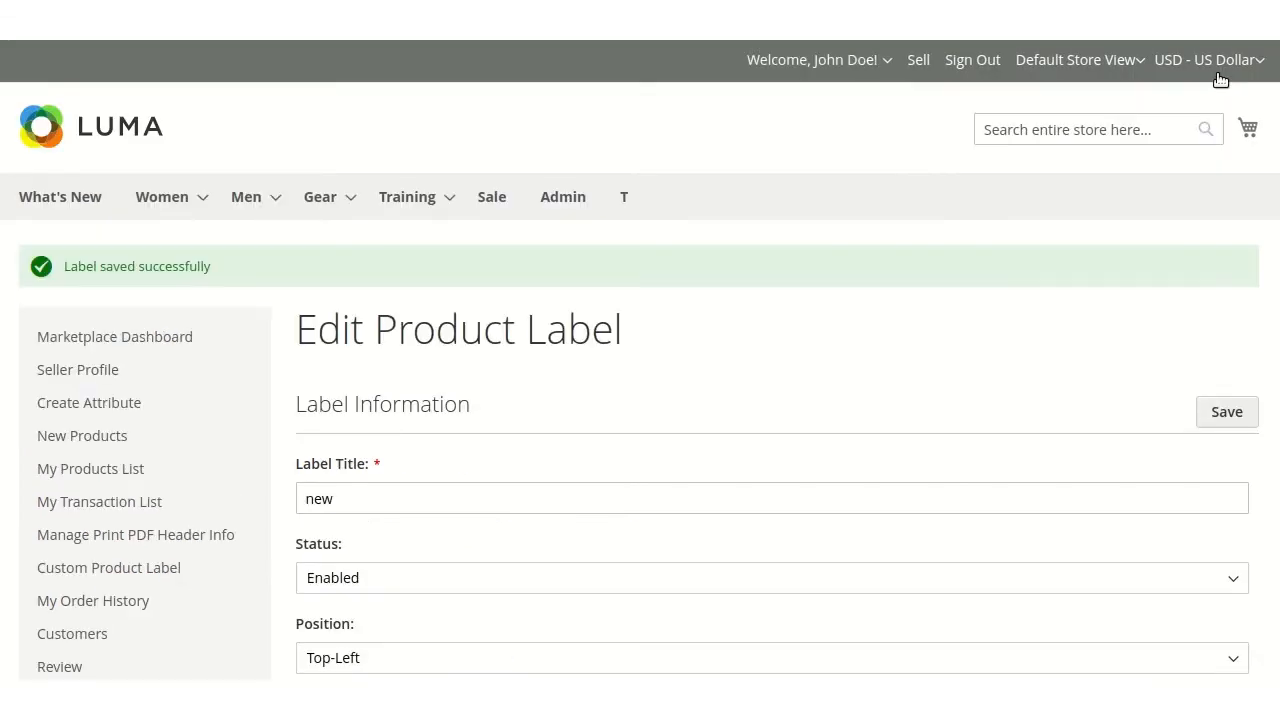
mouse_move(844, 84)
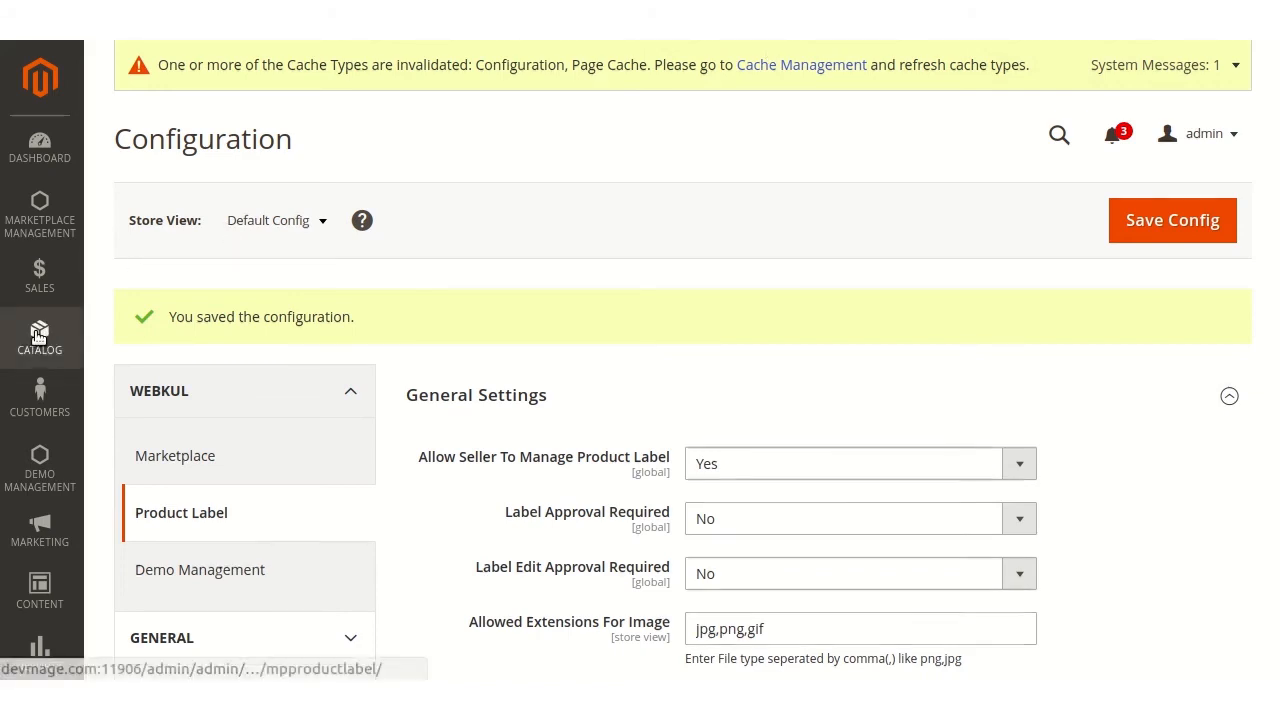
Go to Catalog > Products to list all products
left_click(40, 336)
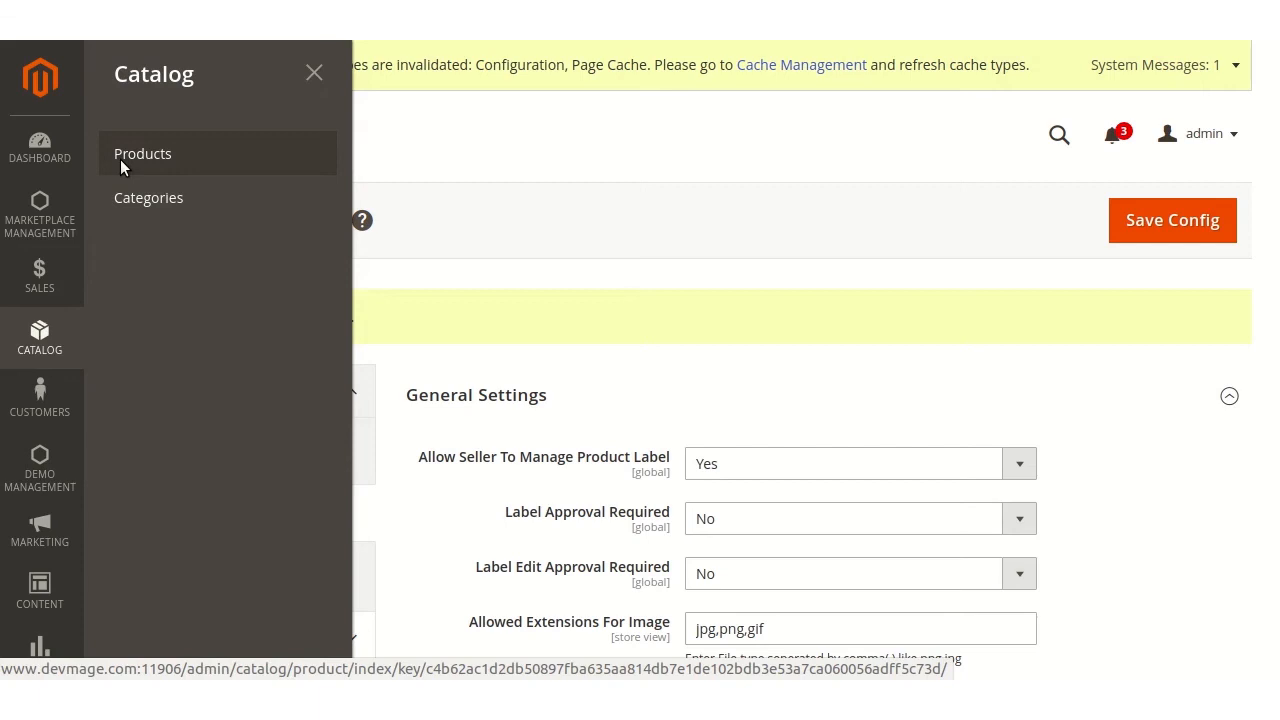
left_click(144, 152)
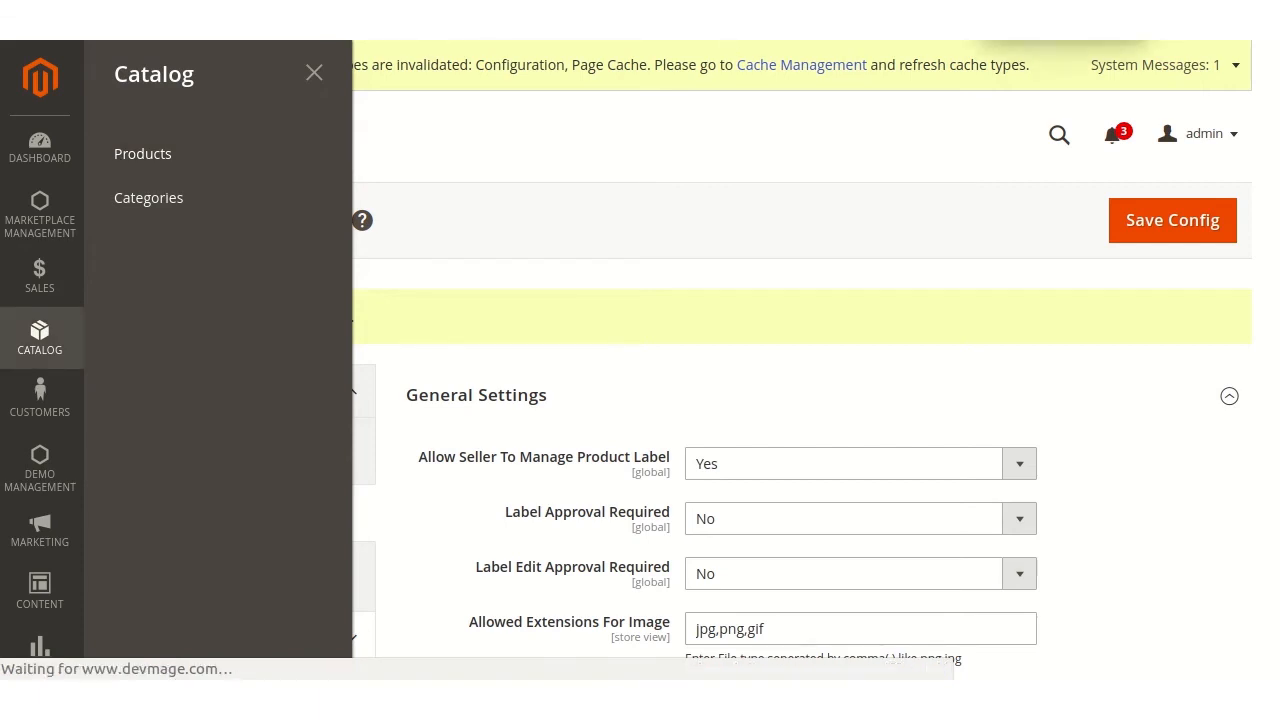
left_click(142, 152)
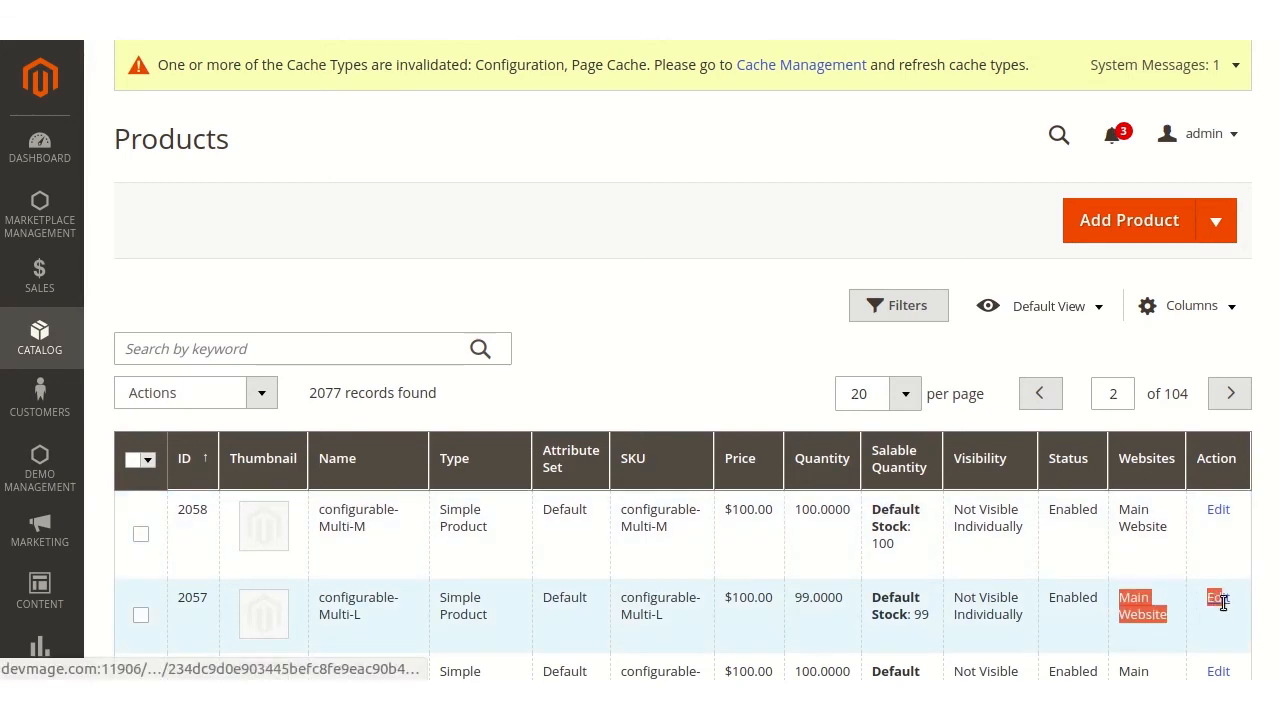
Open the configurable-Multi-L product for editing
left_click(1216, 598)
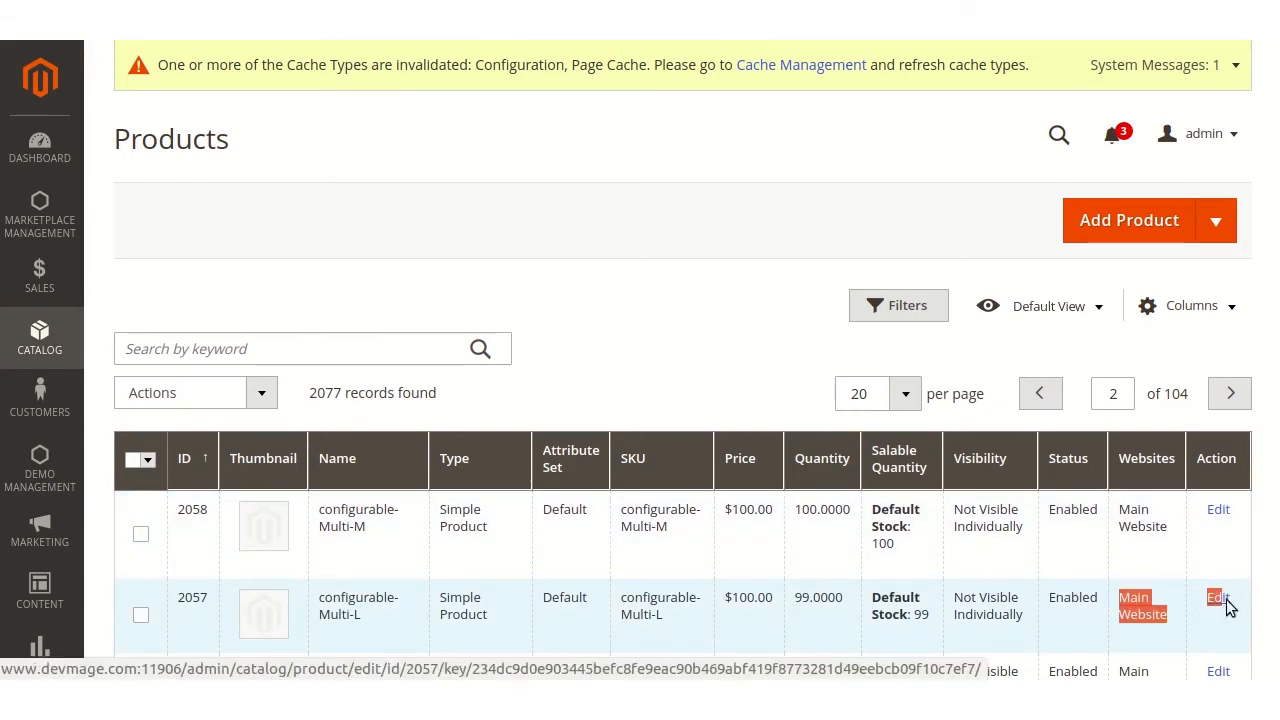
left_click(1216, 598)
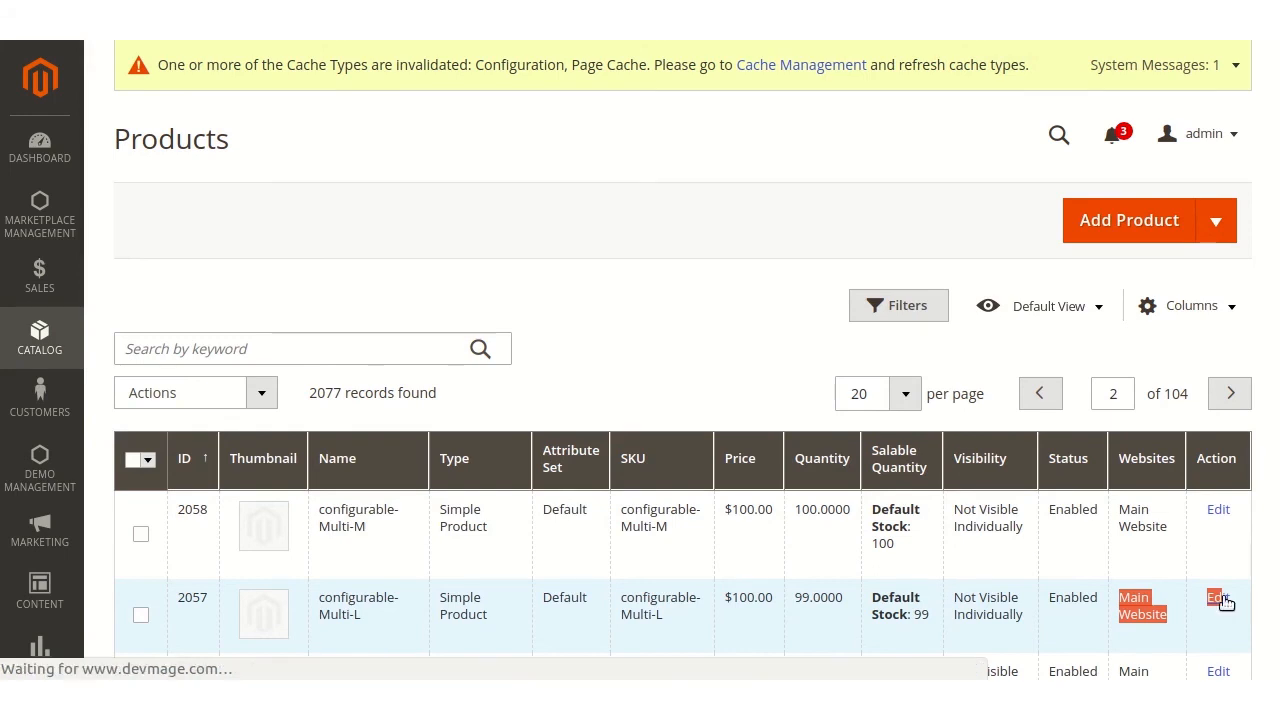
left_click(1216, 598)
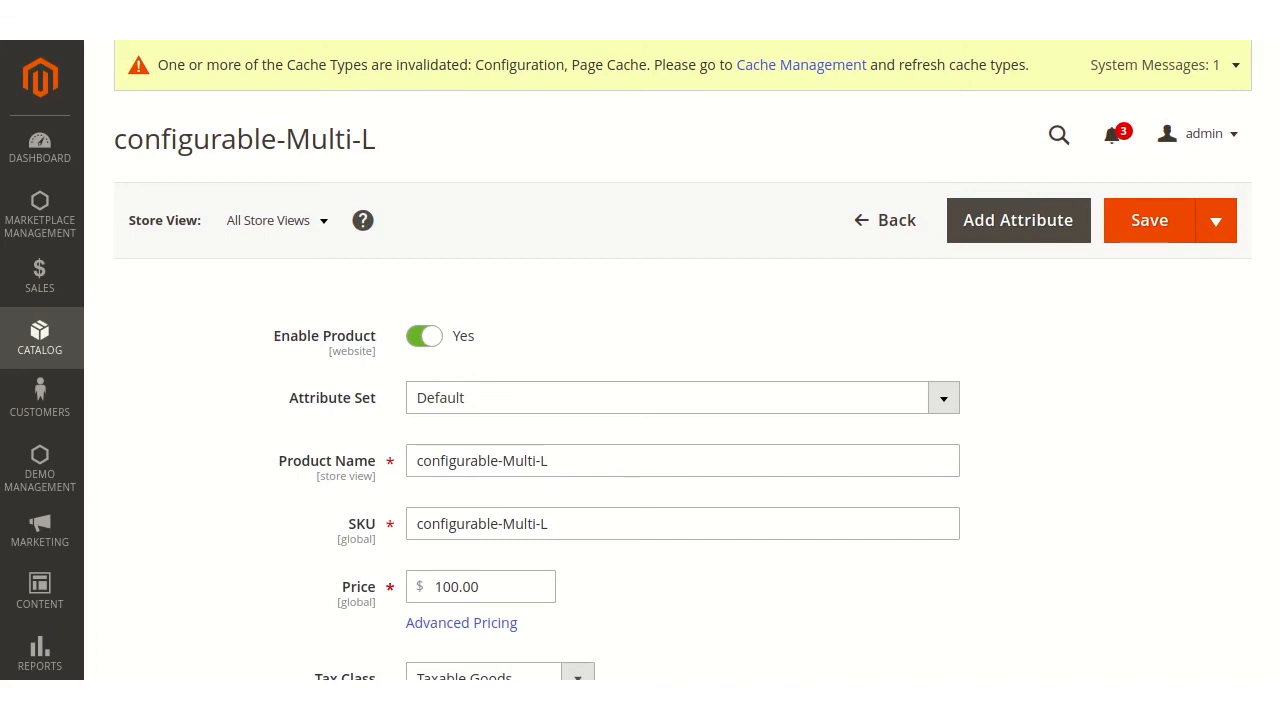
Select the Admin New label image for configurable-Multi-L and save the product
scroll("down", 3)
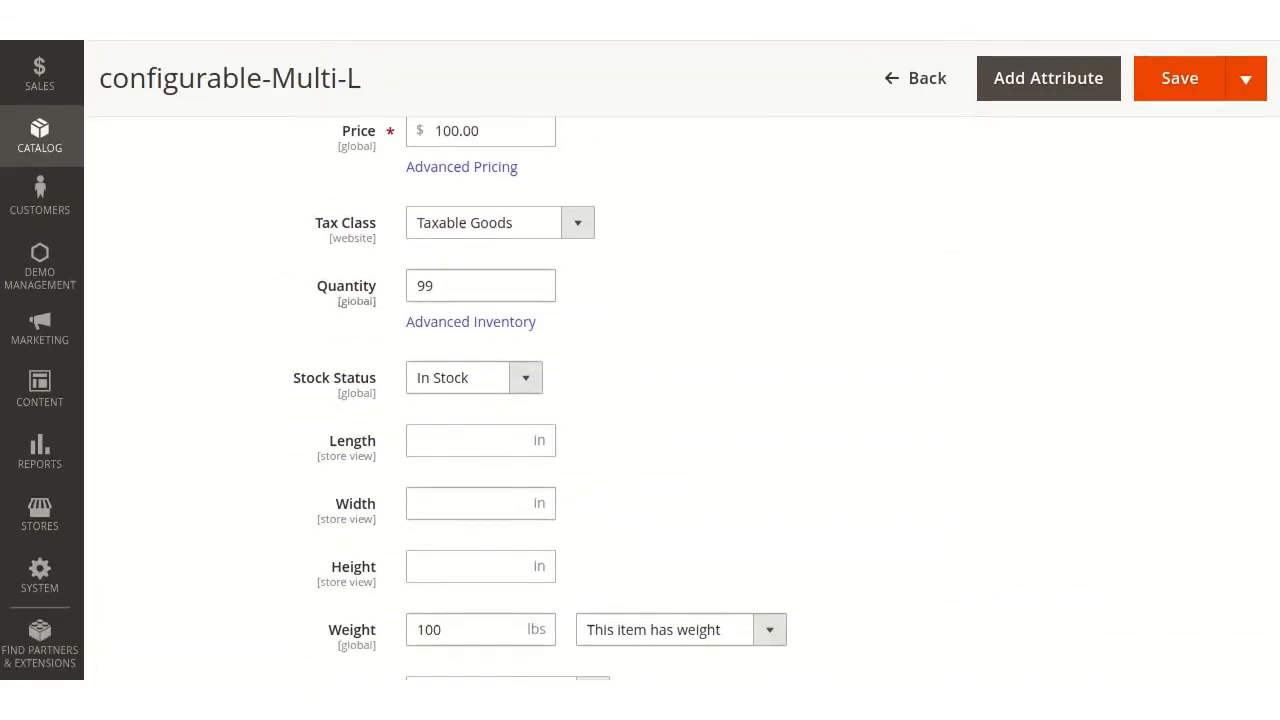
scroll("down", 3)
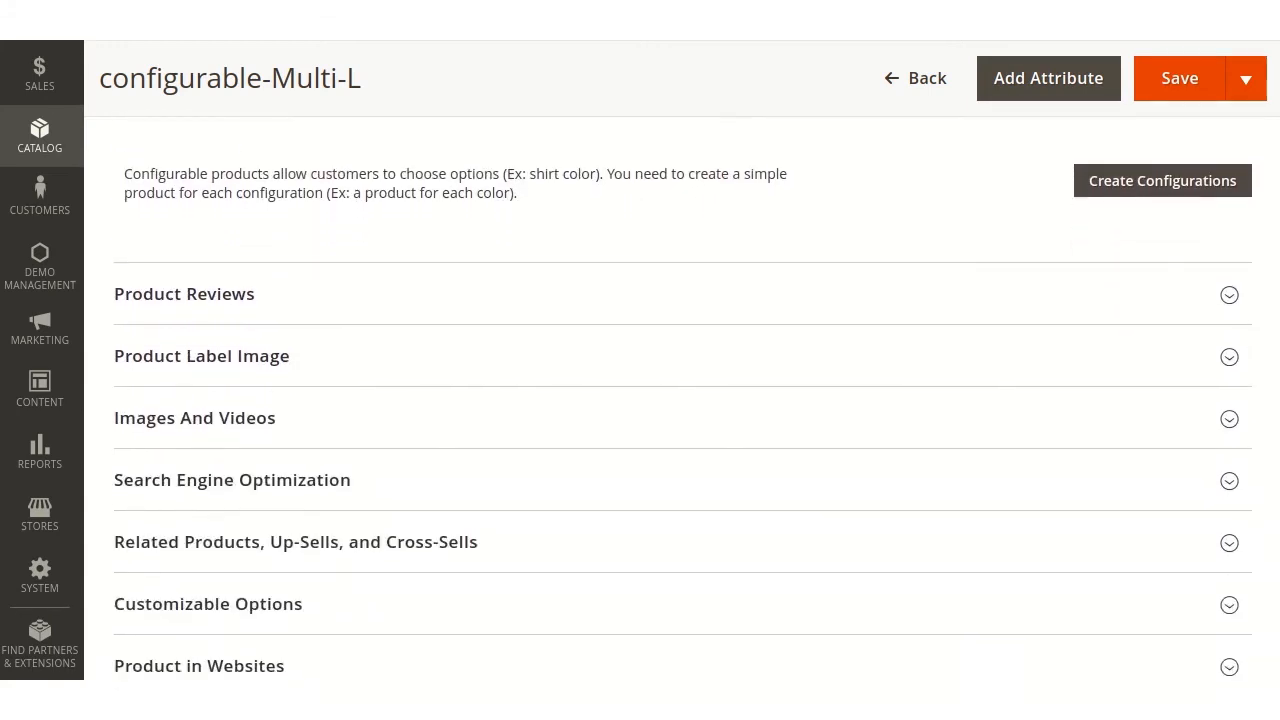
left_click(1228, 356)
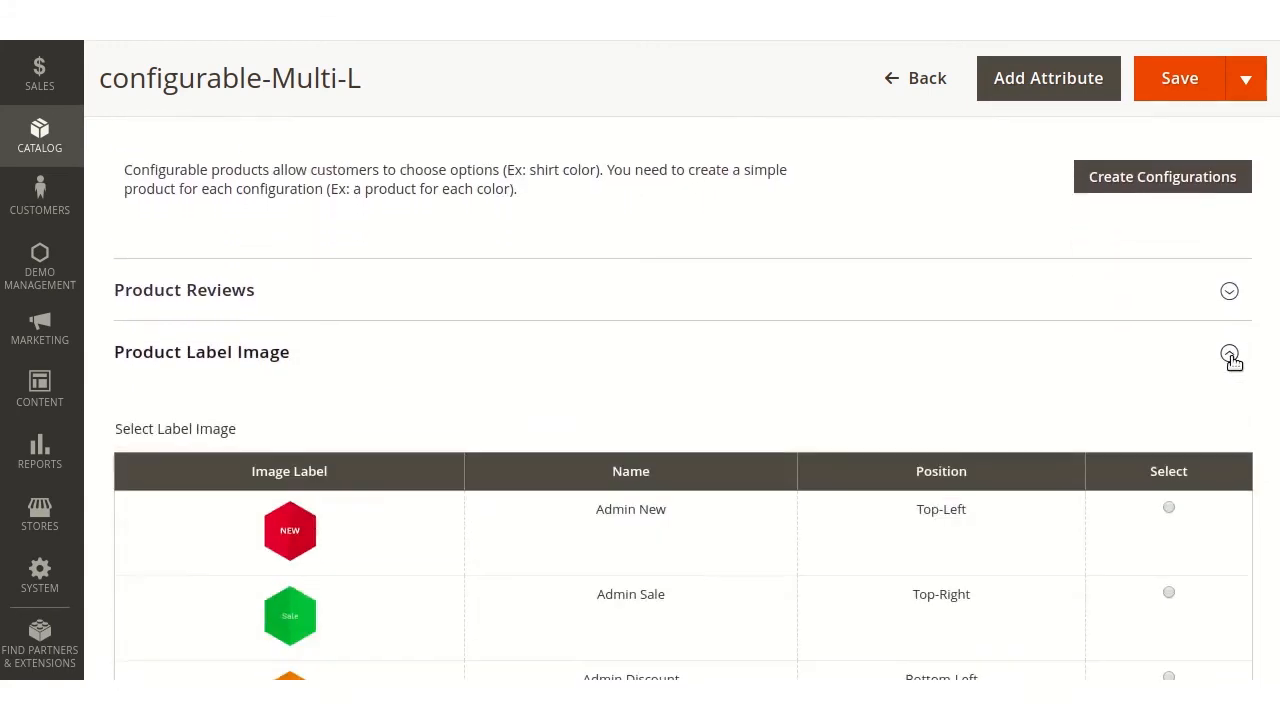
scroll("down", 3)
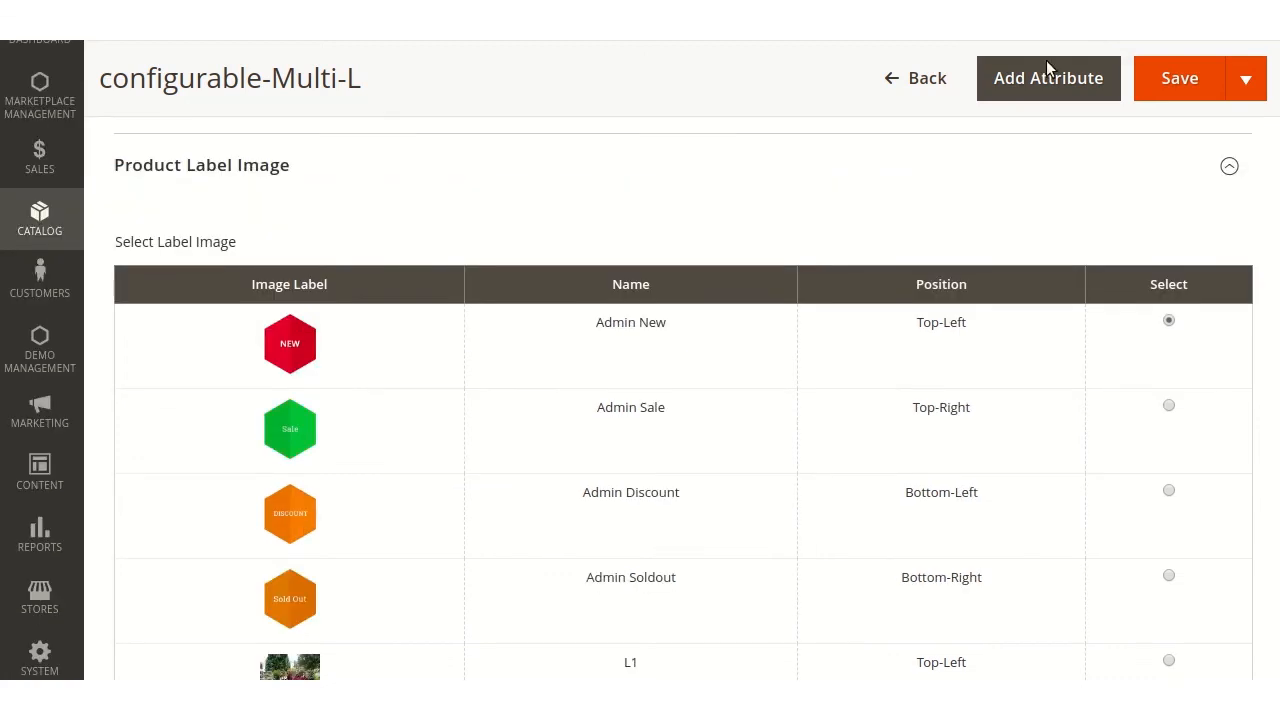
left_click(1180, 78)
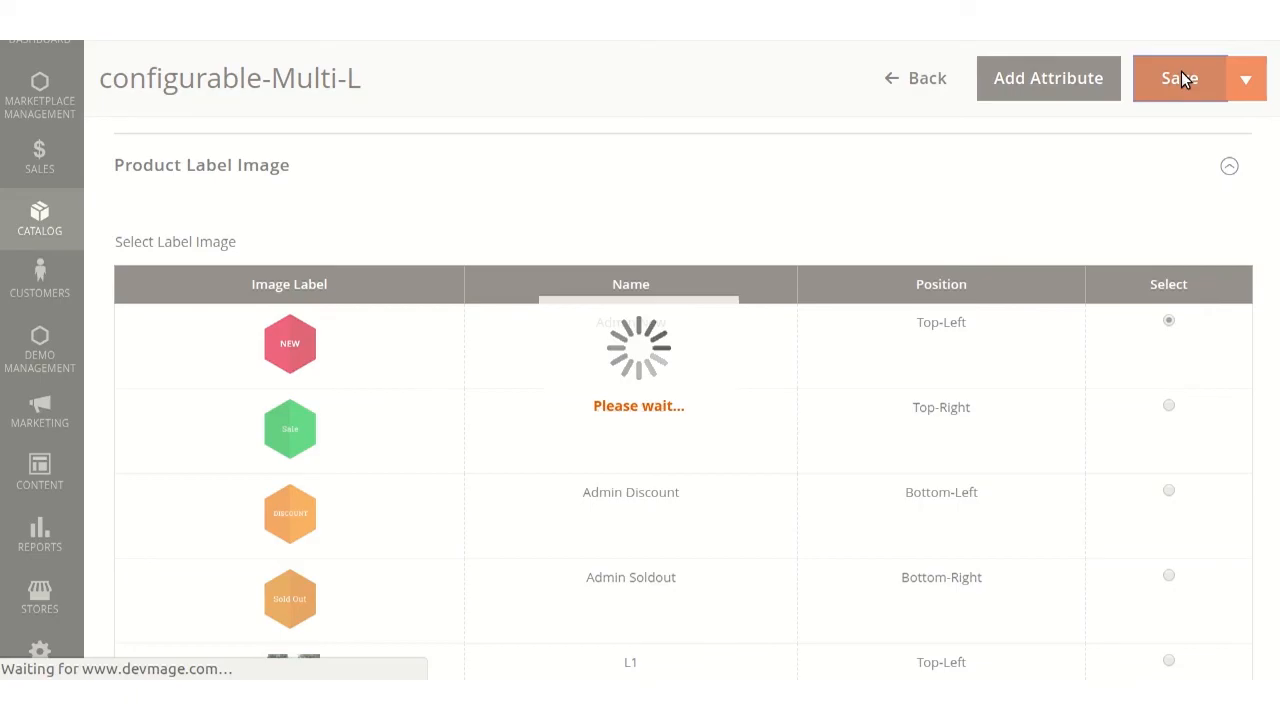
left_click(1180, 78)
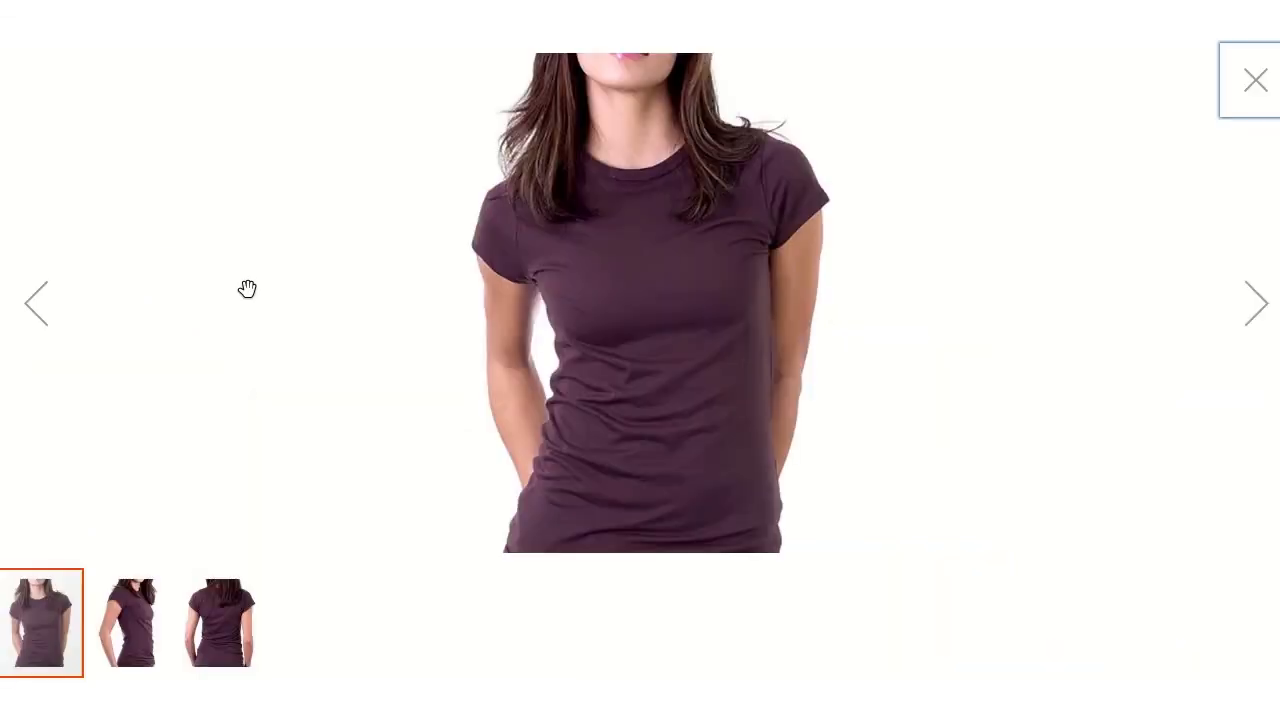
Close the fullscreen gallery and view the Simple 2 page with its NEW label
left_click(1256, 80)
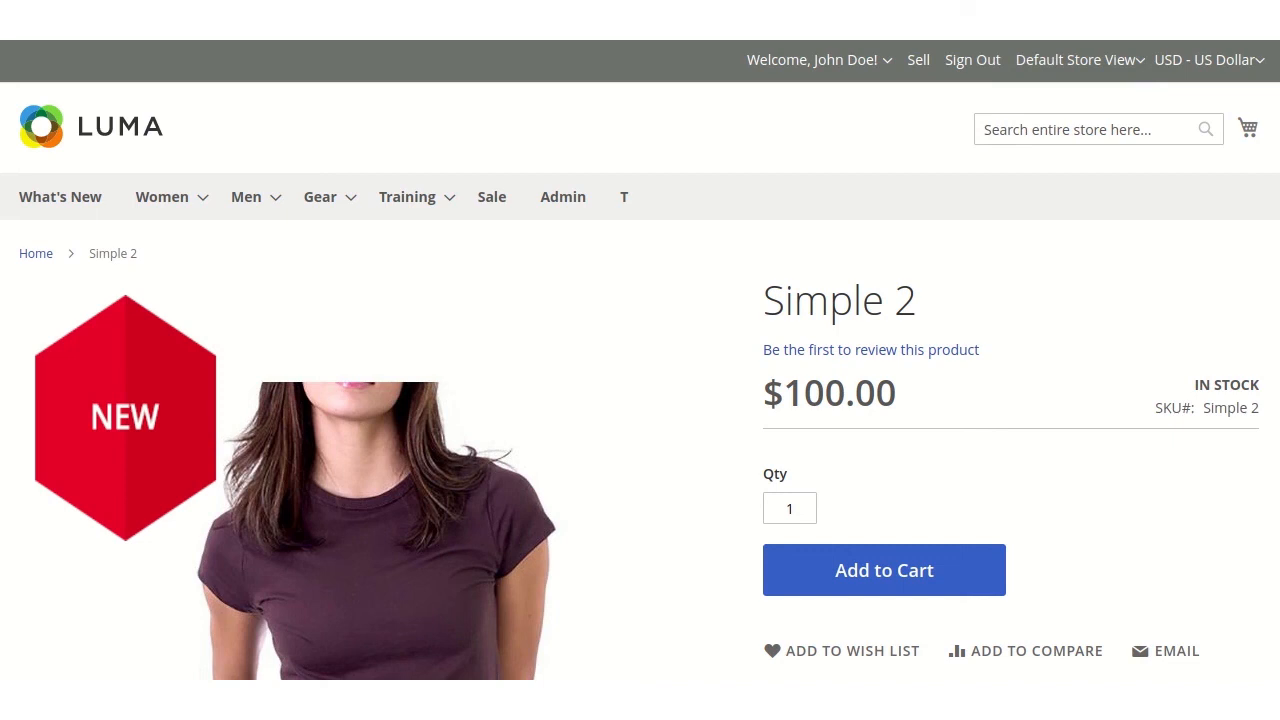
scroll("down", 3)
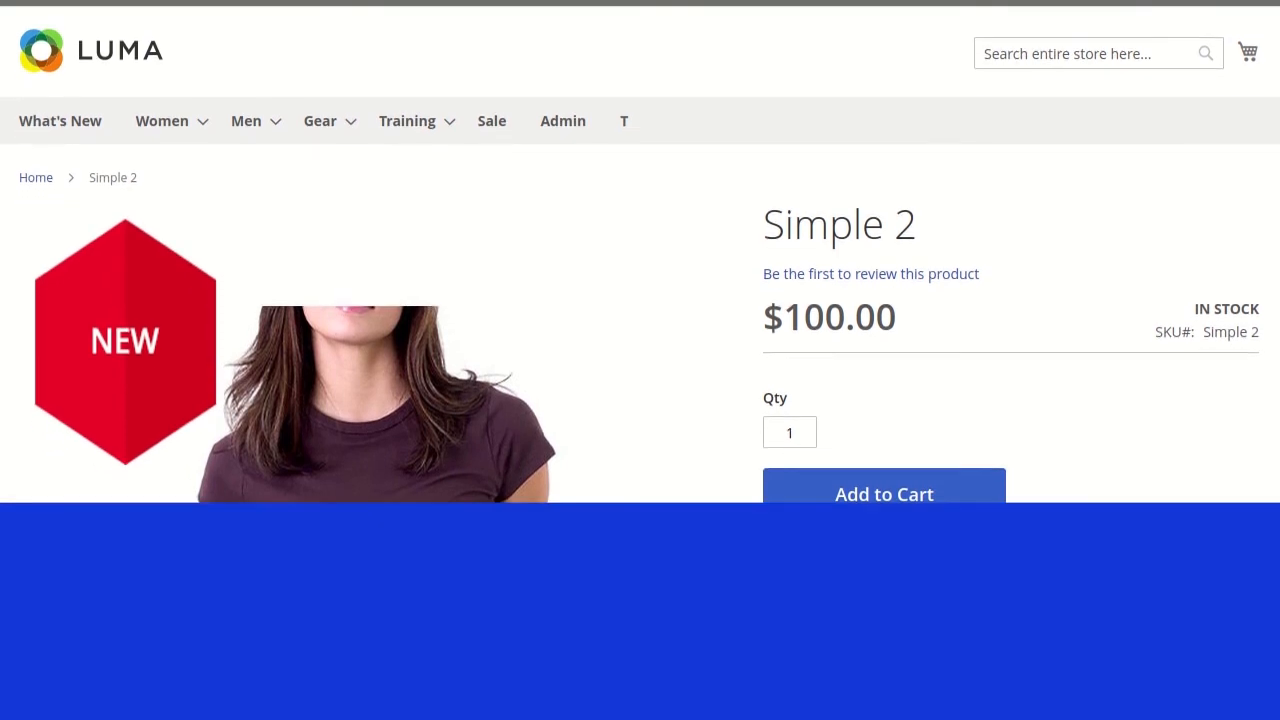